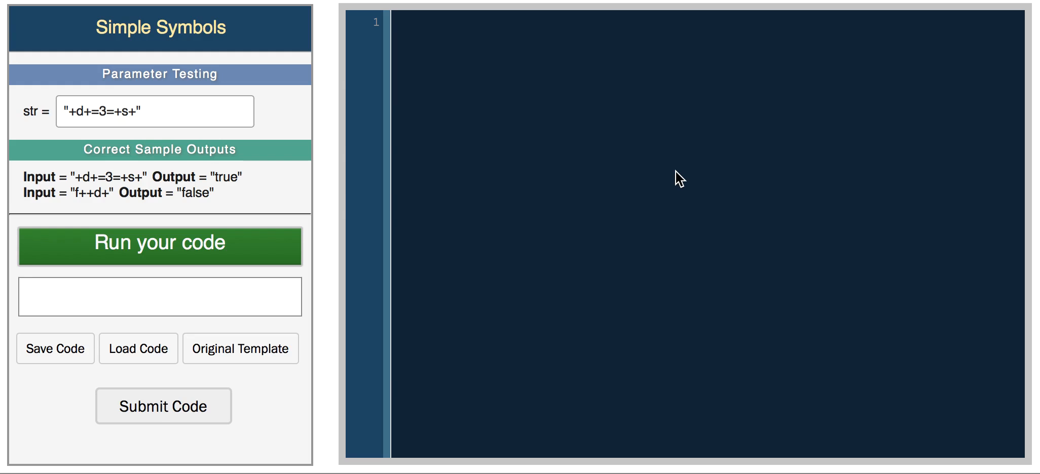
# Define d = {'name': 'daniel', 'age': 100} on the first line.
pyautogui.write('d =')
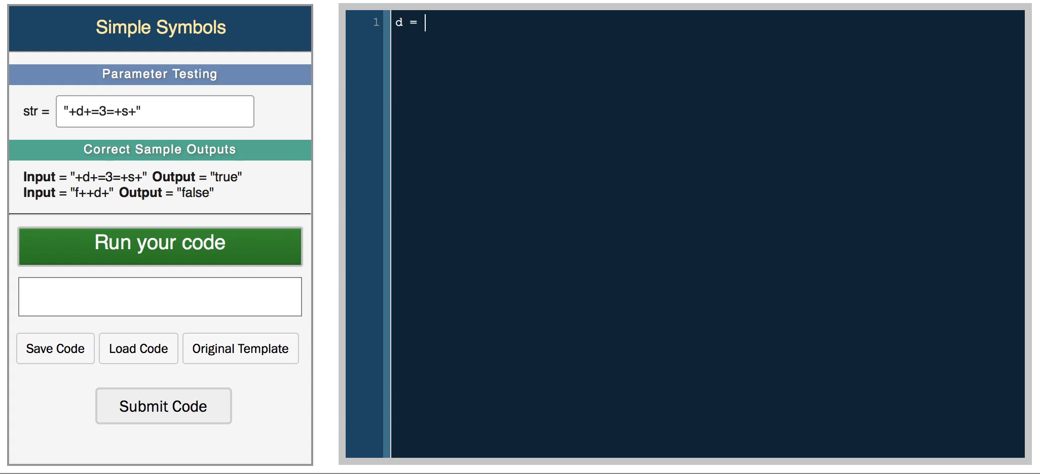
pyautogui.write('[]')
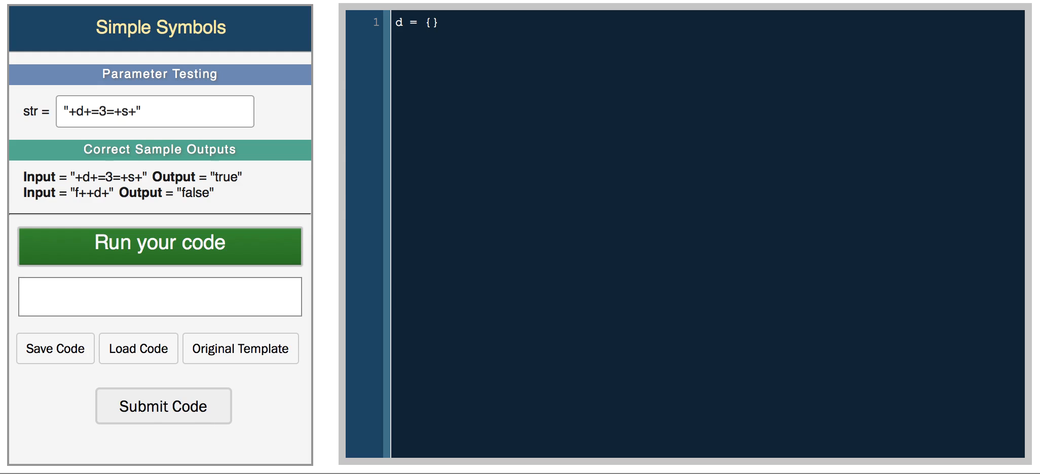
pyautogui.write("''")
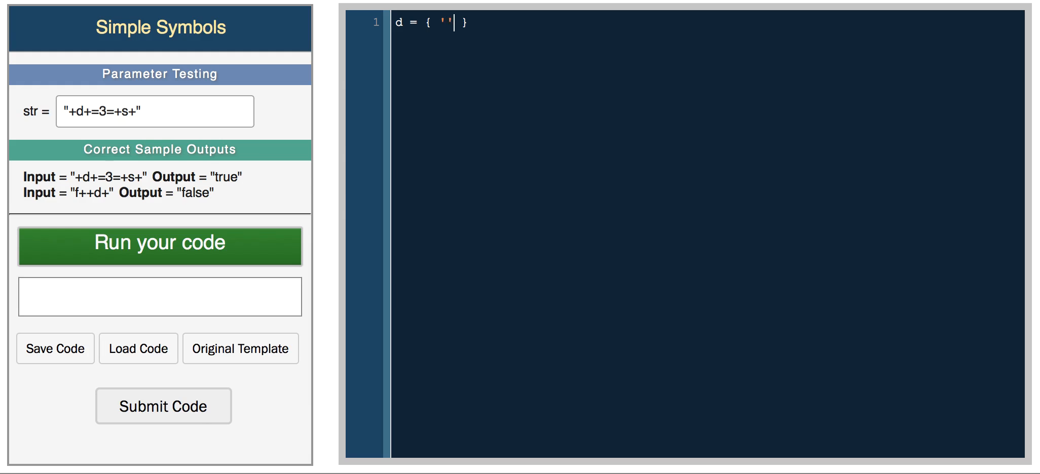
pyautogui.write('ame')
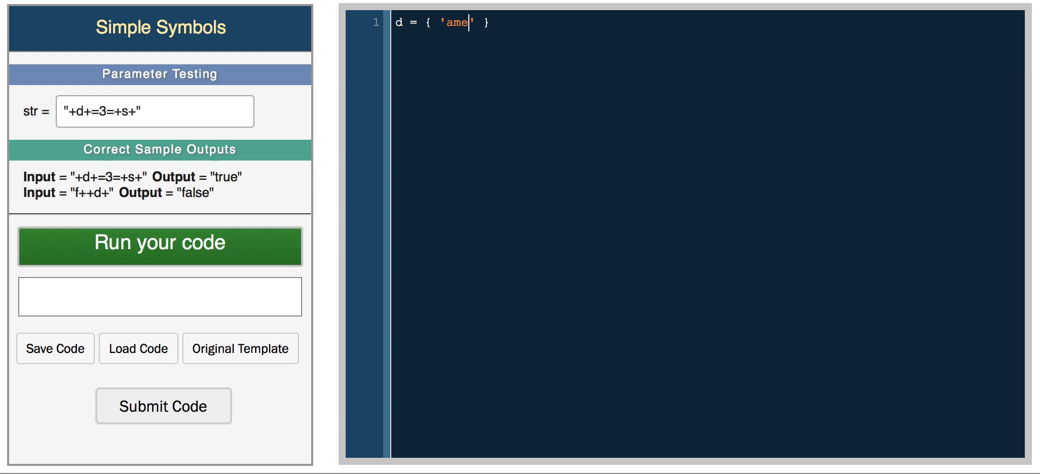
pyautogui.write('n')
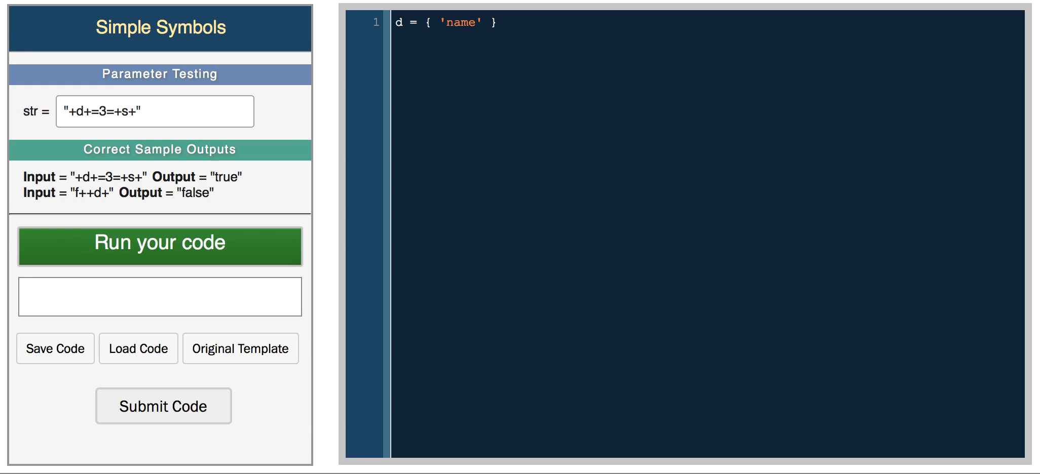
pyautogui.write(':')
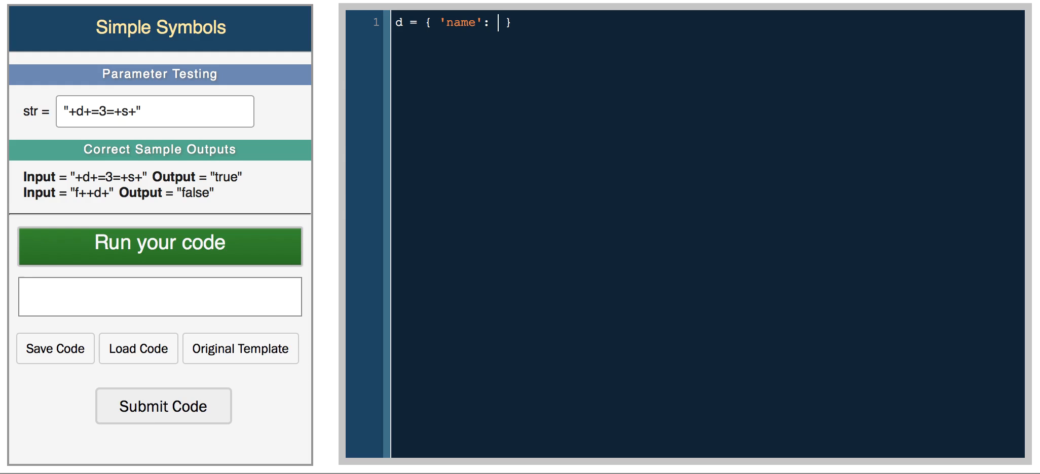
pyautogui.write("'daniel'")
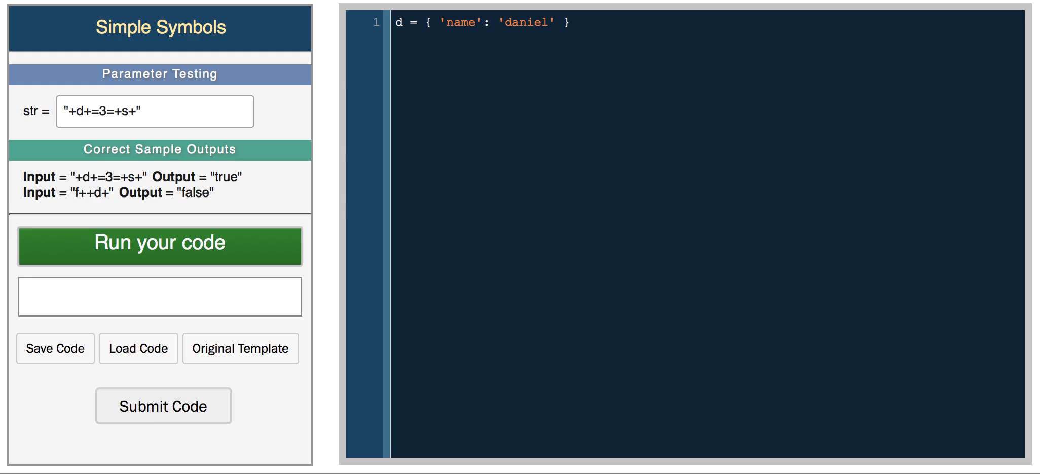
pyautogui.write(", ''")
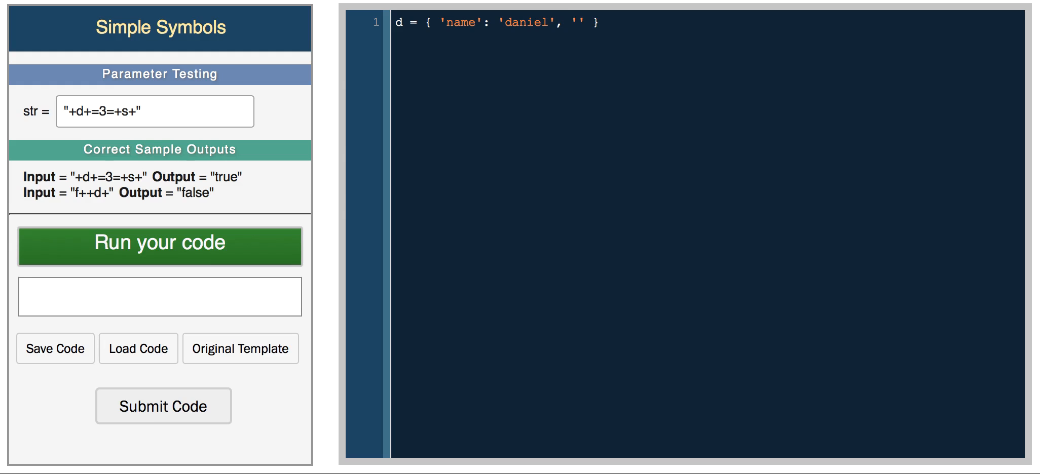
pyautogui.write("'age': 100")
pyautogui.write('d')
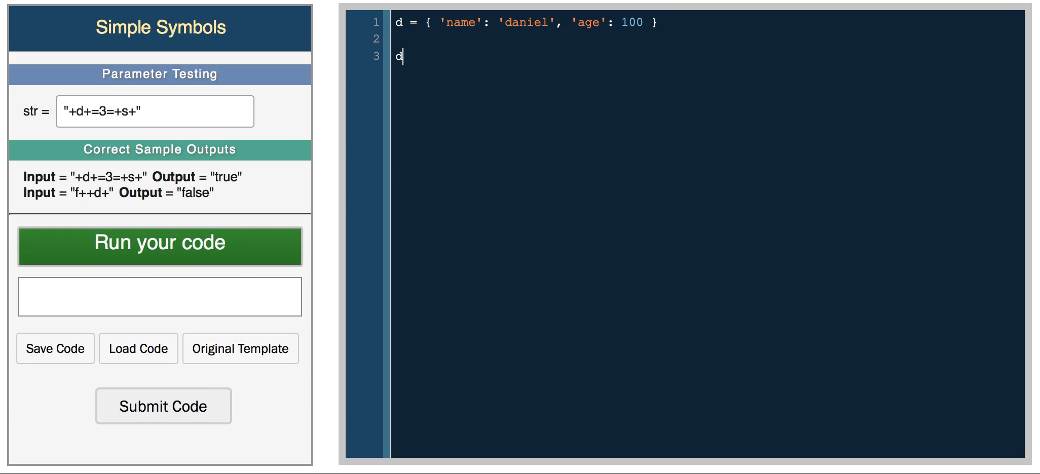
# Print d[0] and run it, which fails on the dictionary.
pyautogui.write('[')
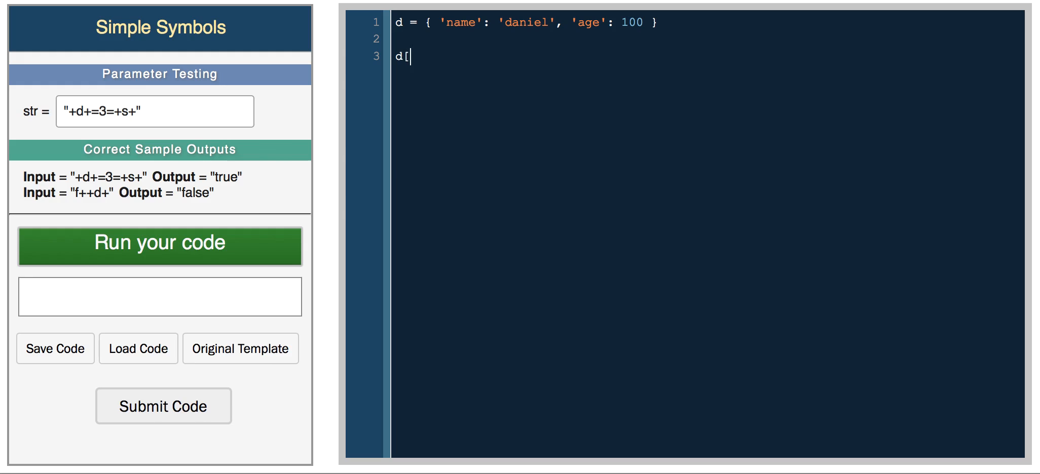
pyautogui.write('0]')
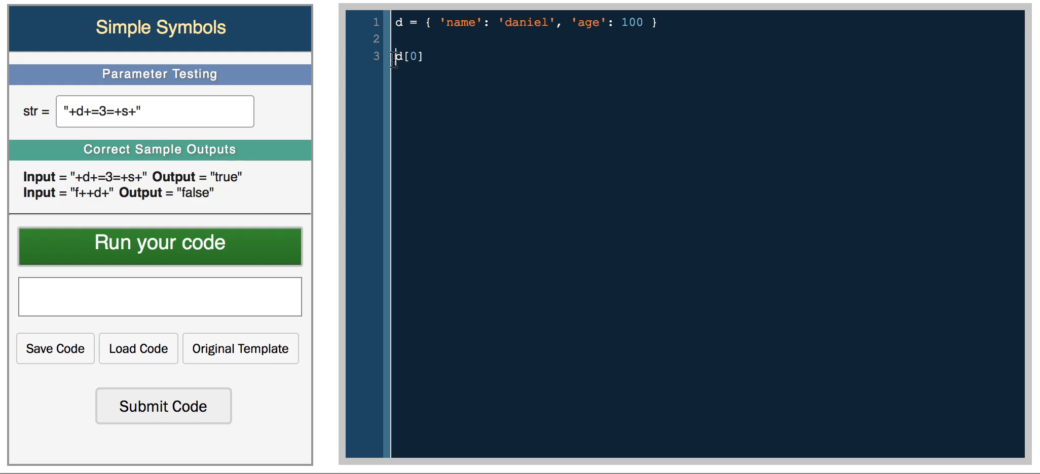
pyautogui.write('print')
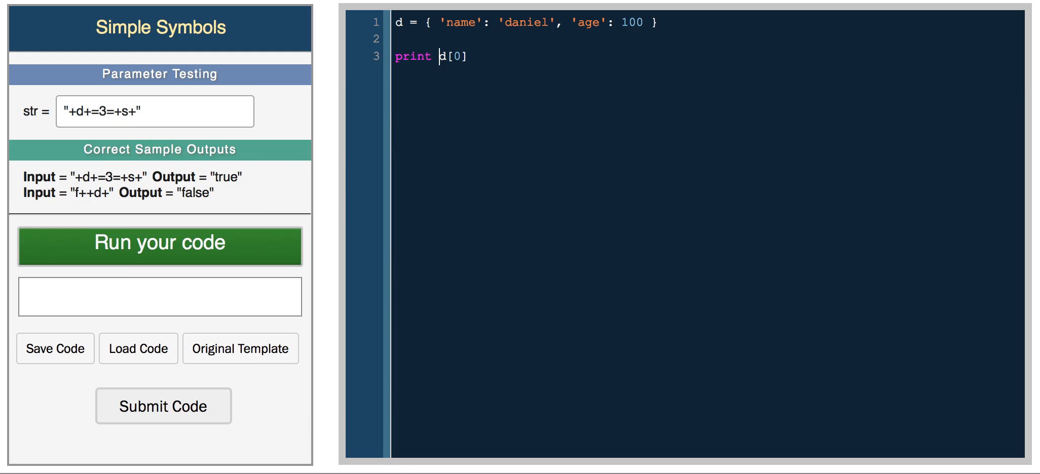
pyautogui.click(159, 247)
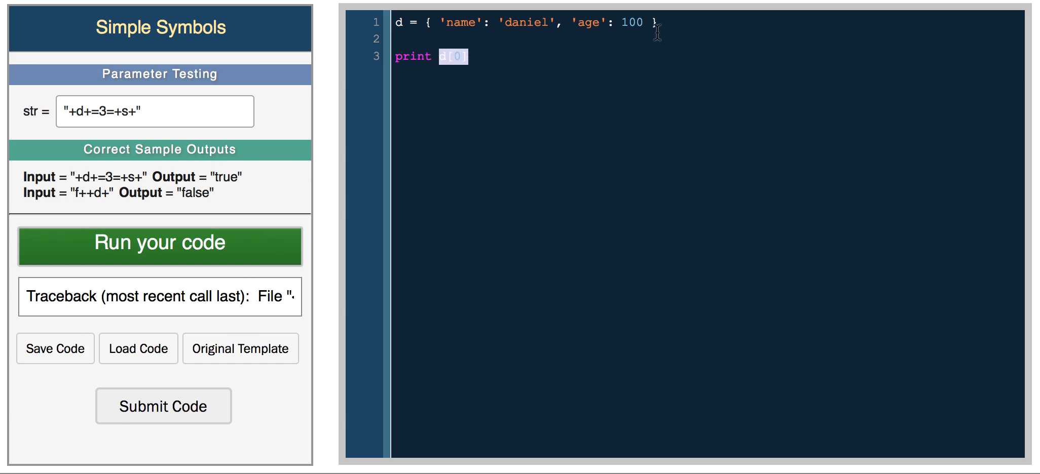
pyautogui.moveTo(538, 103)
pyautogui.write("'")
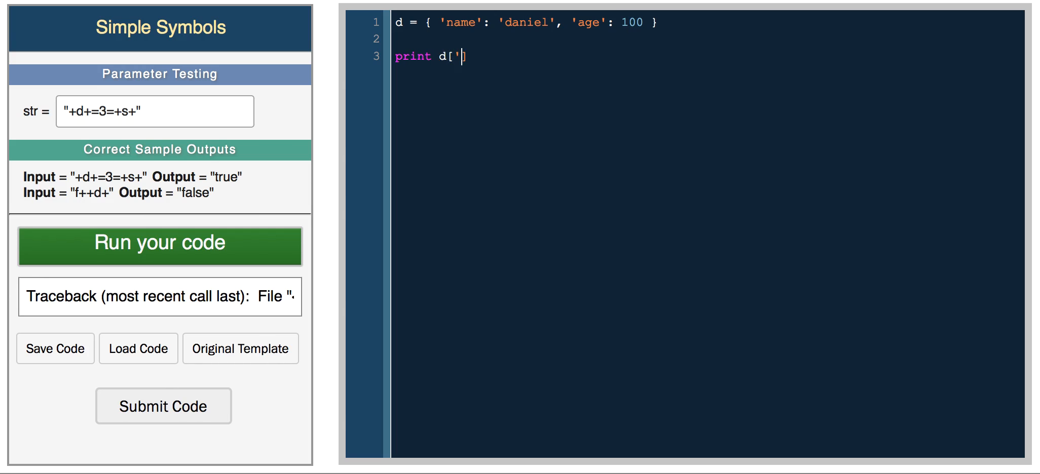
# Print d['name'] then d['age'], running each to get daniel and 100.
pyautogui.write("name']")
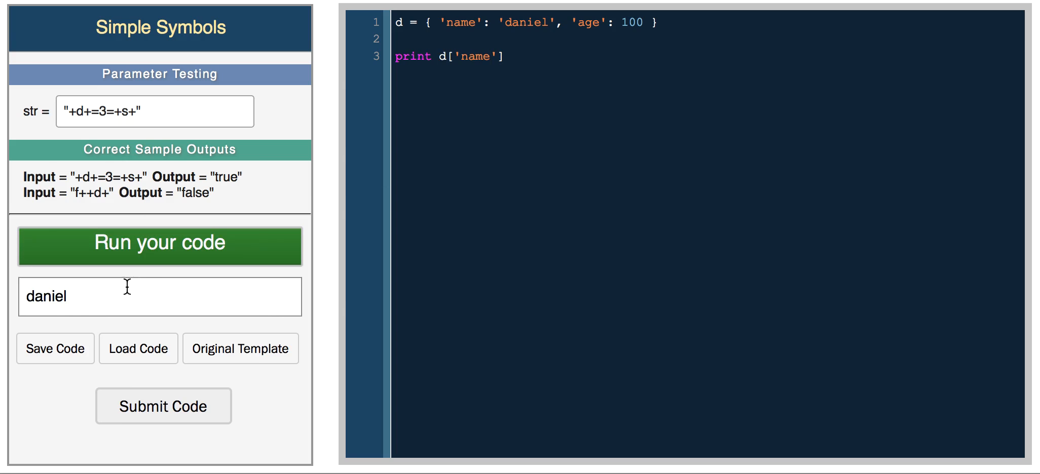
pyautogui.click(160, 243)
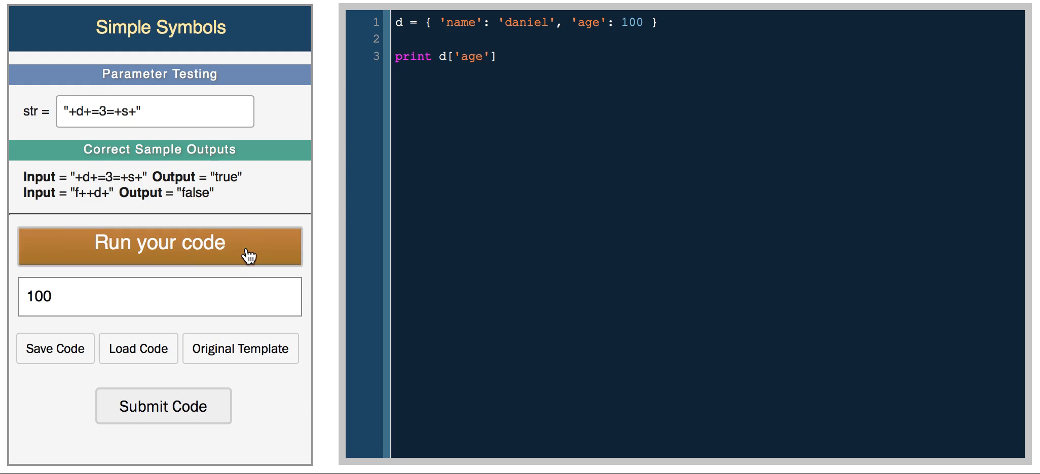
pyautogui.click(159, 243)
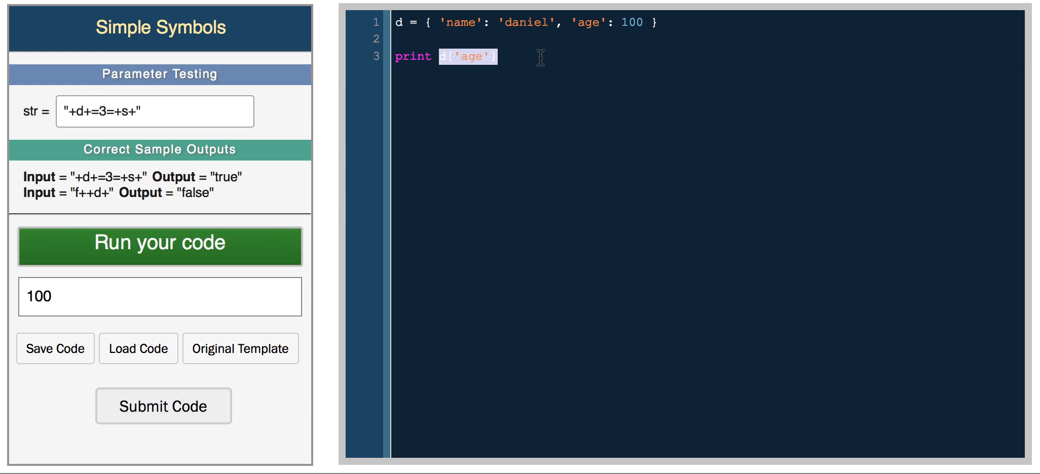
pyautogui.moveTo(539, 73)
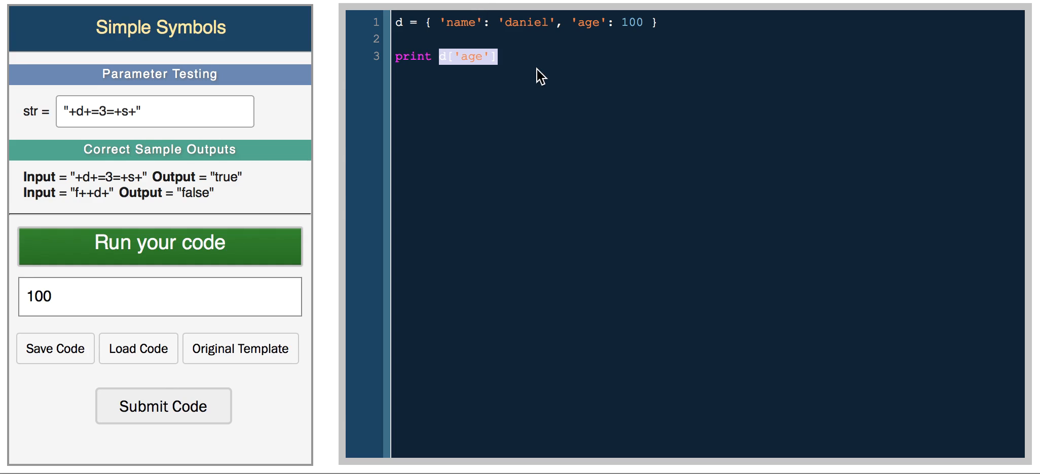
pyautogui.moveTo(466, 46)
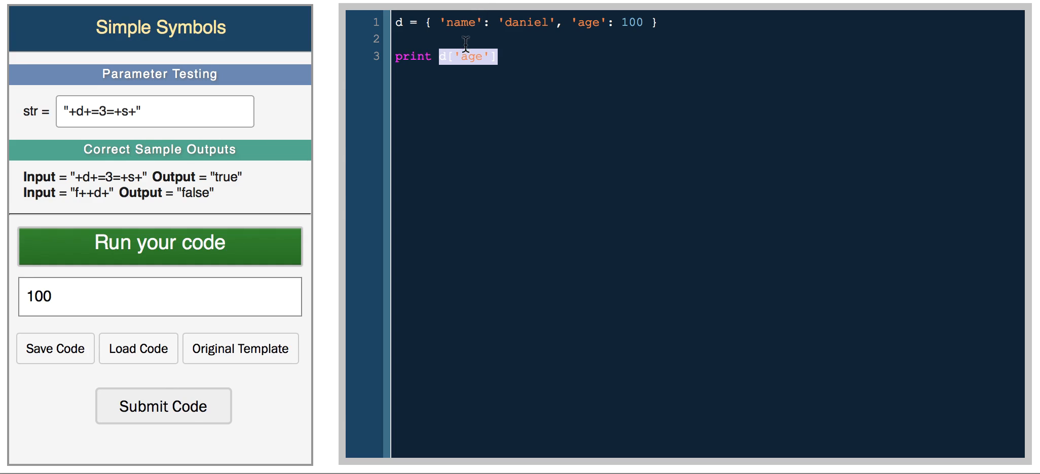
pyautogui.moveTo(543, 93)
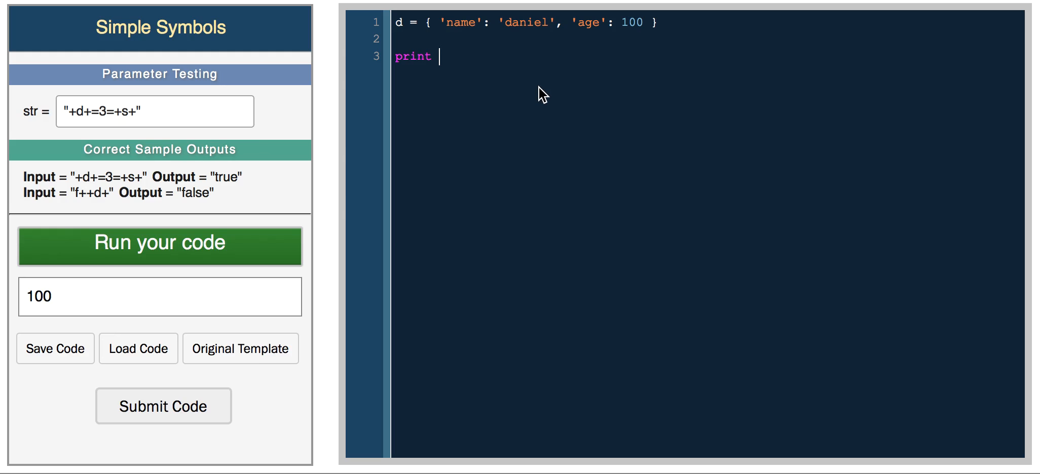
# Print d.items() and run it to show the dictionary's pairs.
pyautogui.write('d.items()')
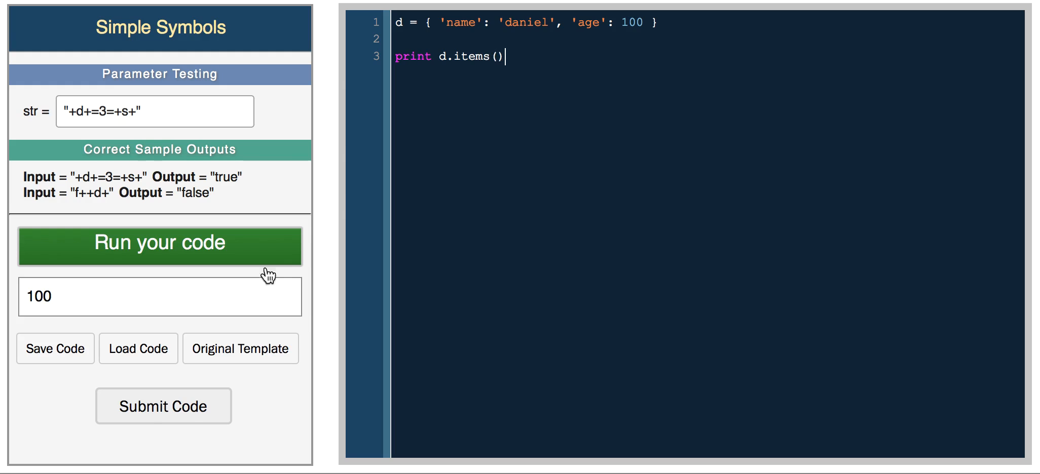
pyautogui.click(159, 246)
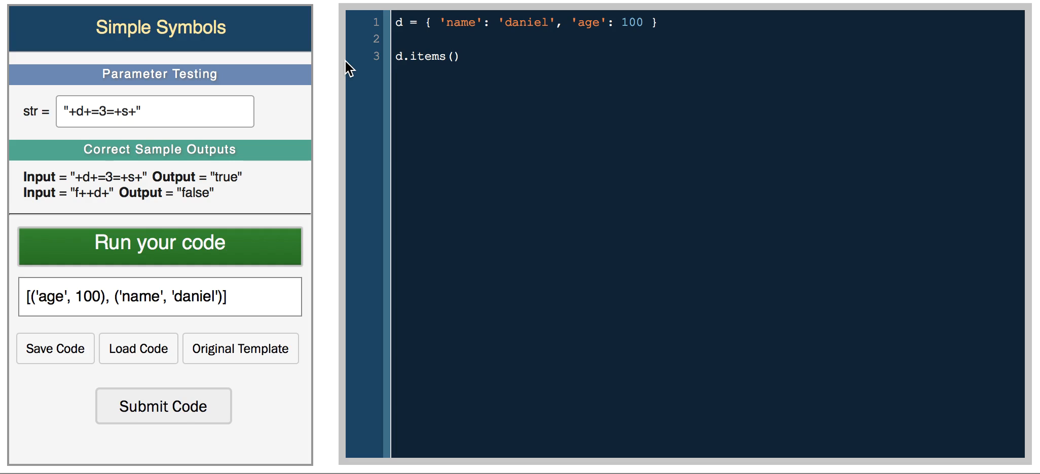
# Store d.items() in items and print items[0] then items[1].
pyautogui.write('items =')
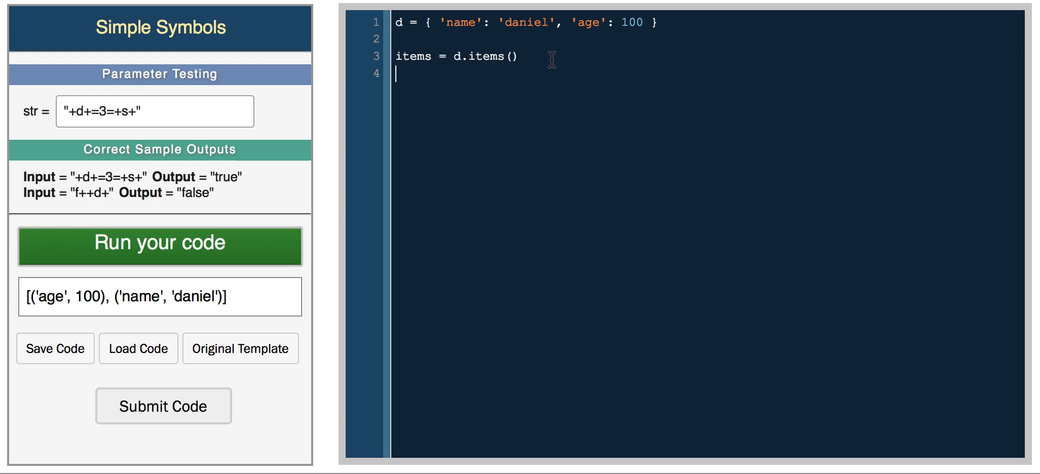
pyautogui.write('print items[0]')
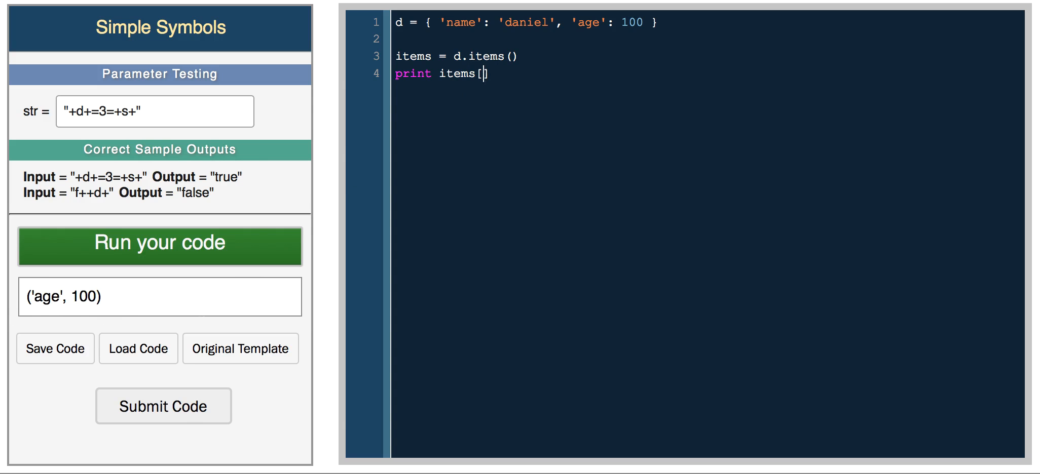
pyautogui.write('1')
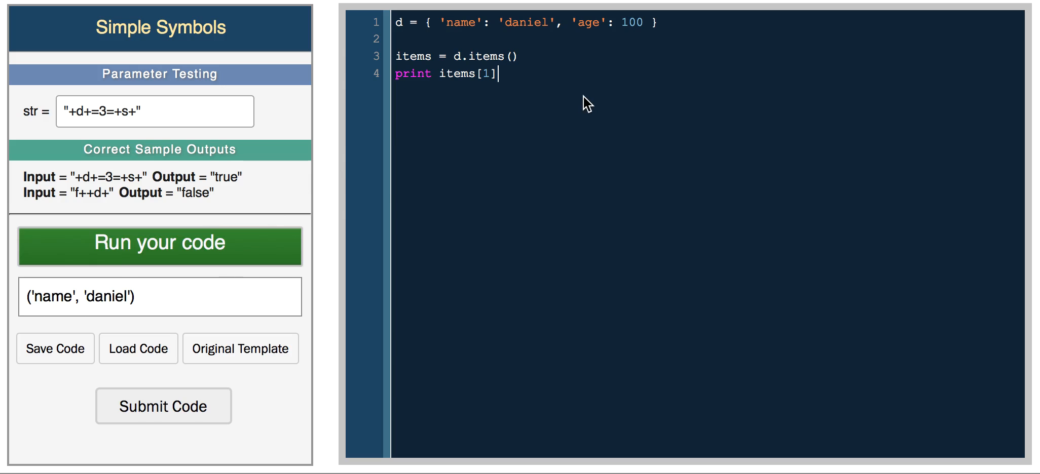
pyautogui.moveTo(703, 153)
pyautogui.write('prin')
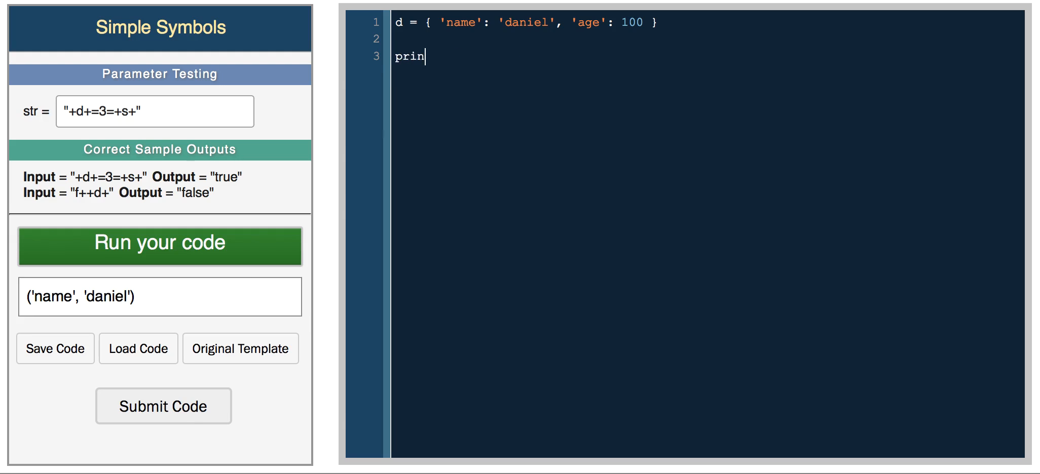
# Print d.keys() then d.values(), running each to get ['age', 'name'] and [100, 'daniel'].
pyautogui.write('t d.keys()')
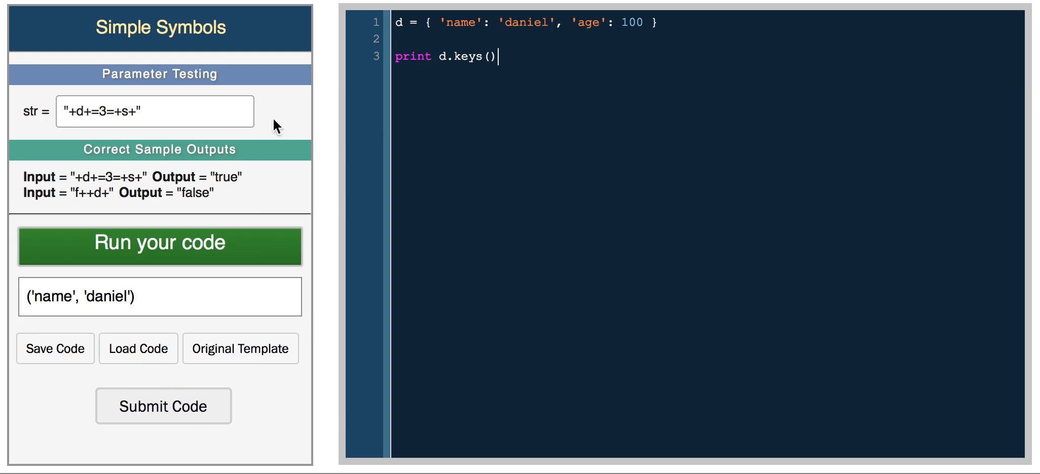
pyautogui.click(159, 244)
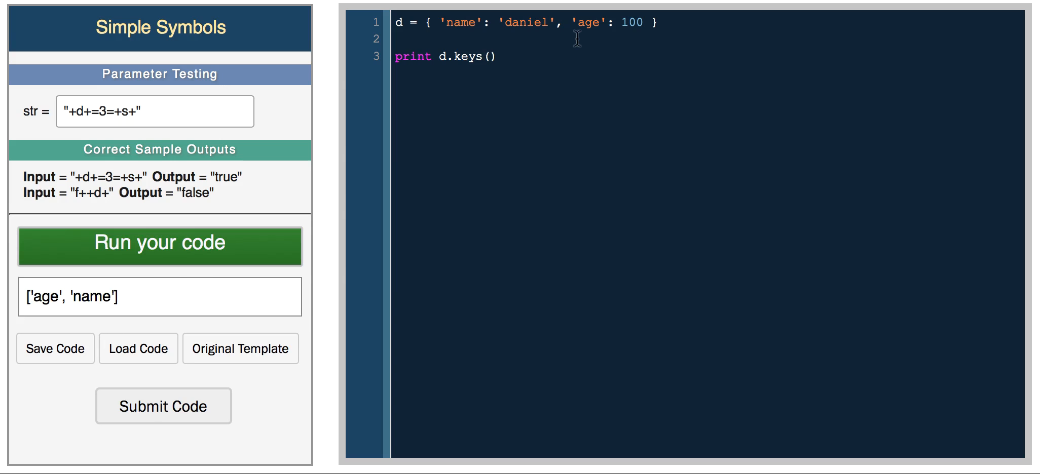
pyautogui.doubleClick(459, 22)
pyautogui.write('valu')
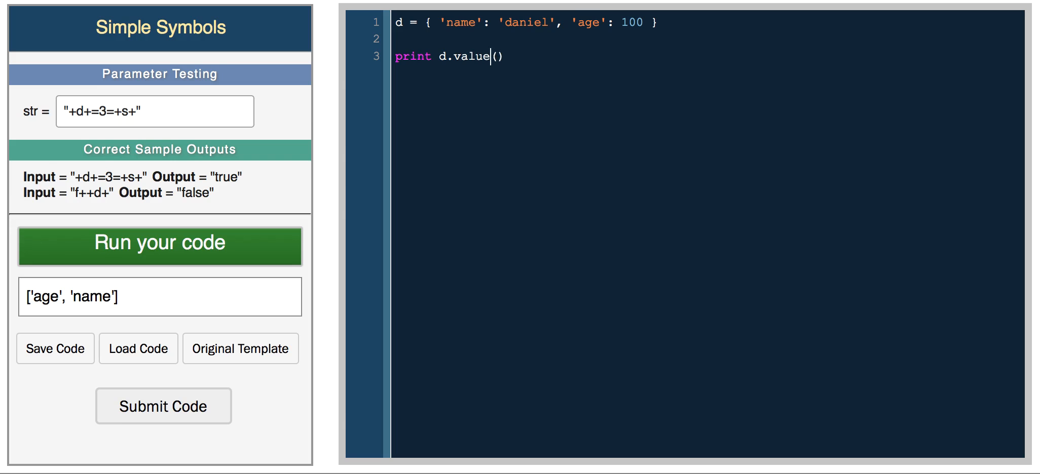
pyautogui.click(160, 247)
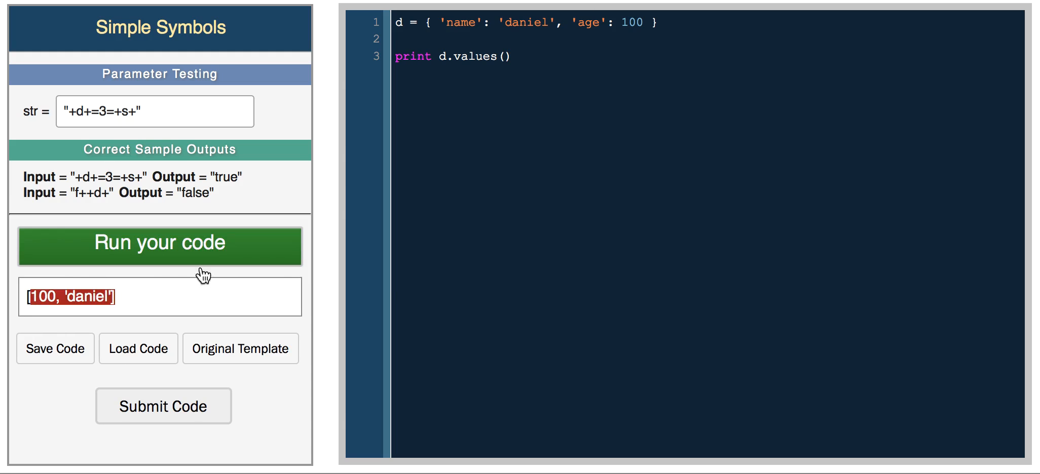
pyautogui.doubleClick(526, 22)
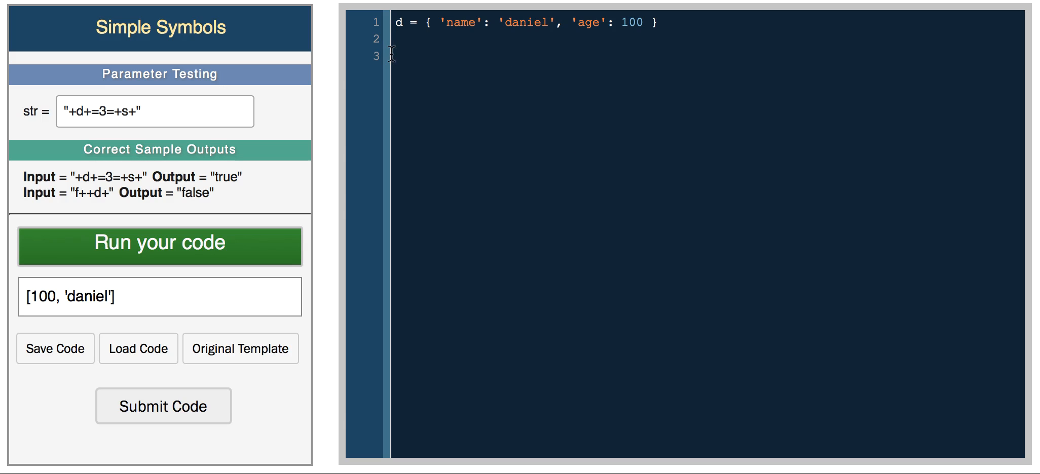
# Reassign d['name'] = 'mike' and print d, showing name as 'mike'.
pyautogui.write("d['")
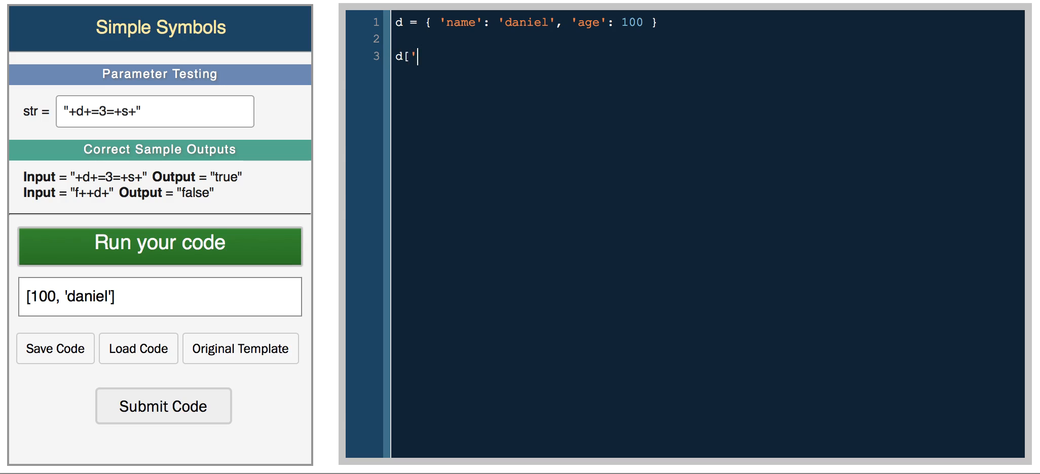
pyautogui.write("']")
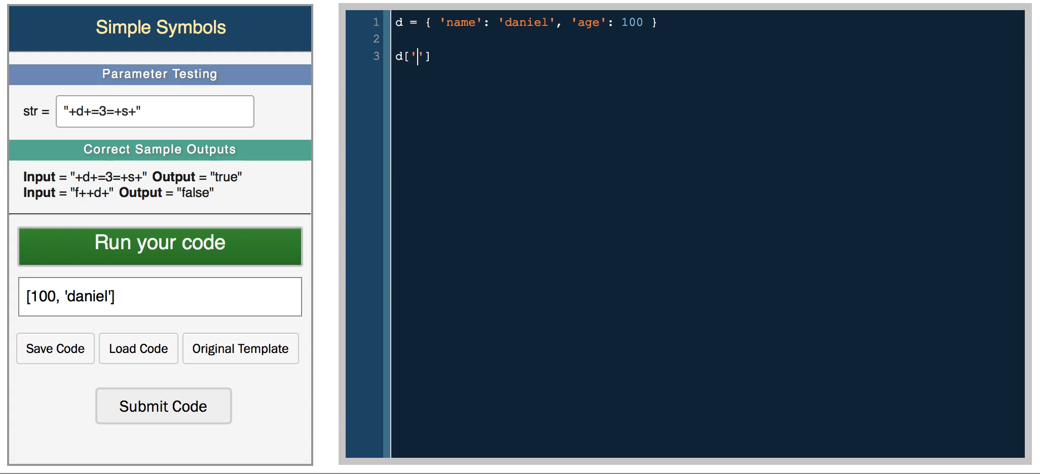
pyautogui.write('name')
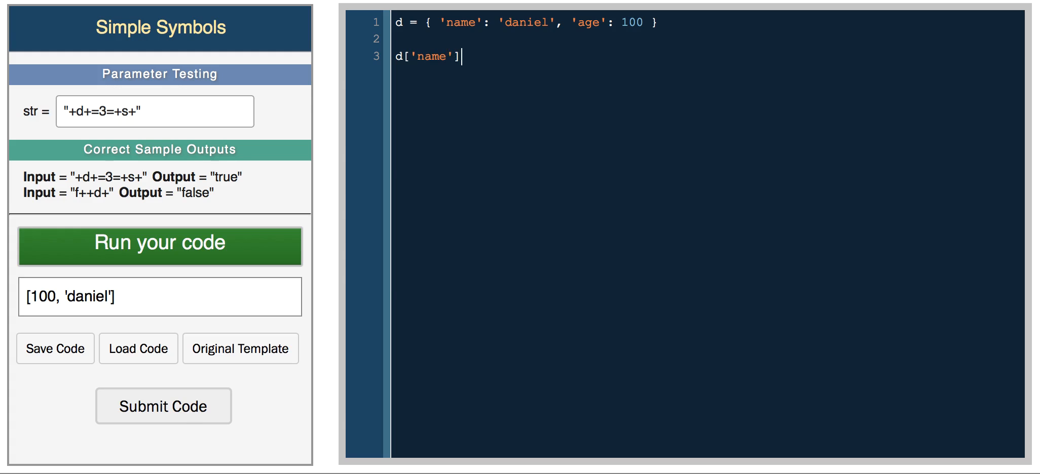
pyautogui.write("= '")
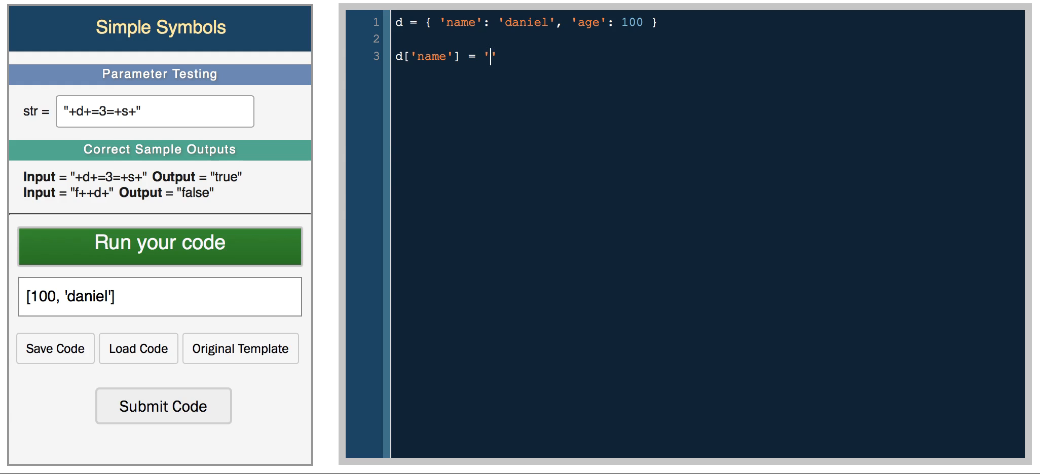
pyautogui.write("mike'")
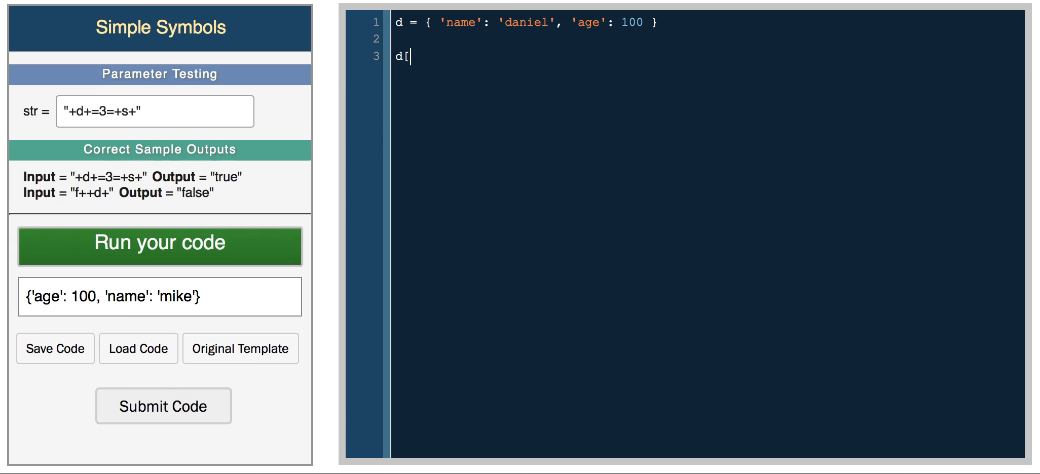
pyautogui.write('0] =')
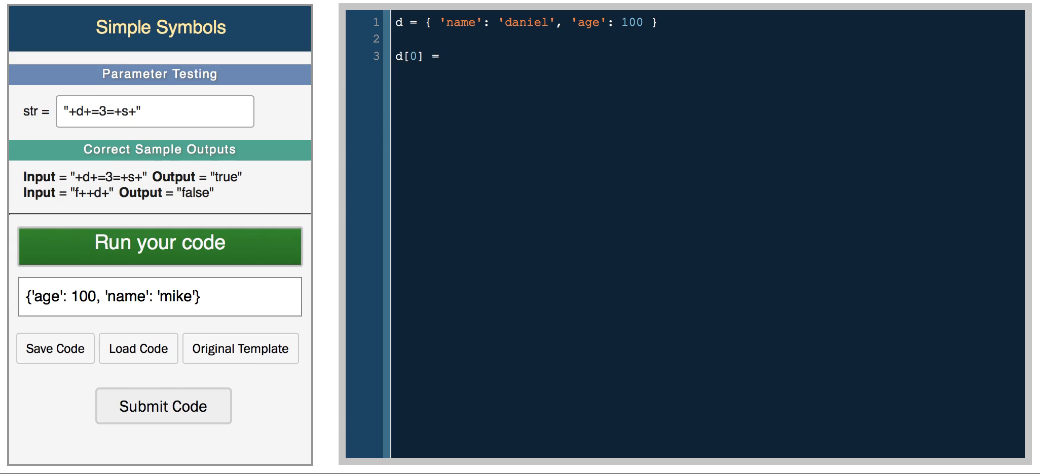
pyautogui.press('Backspace')
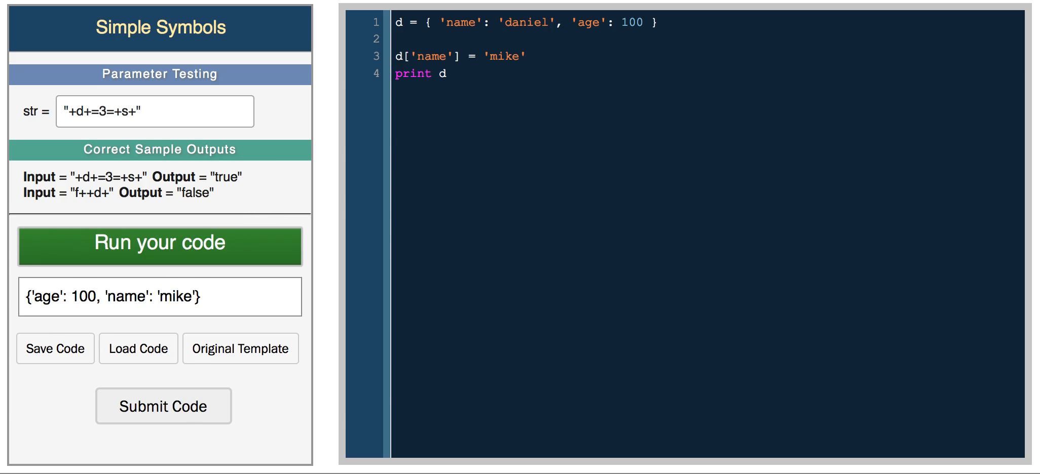
# Delete the reassignment and print lines, leaving only the dictionary.
pyautogui.moveTo(394, 56); pyautogui.dragTo(448, 73)
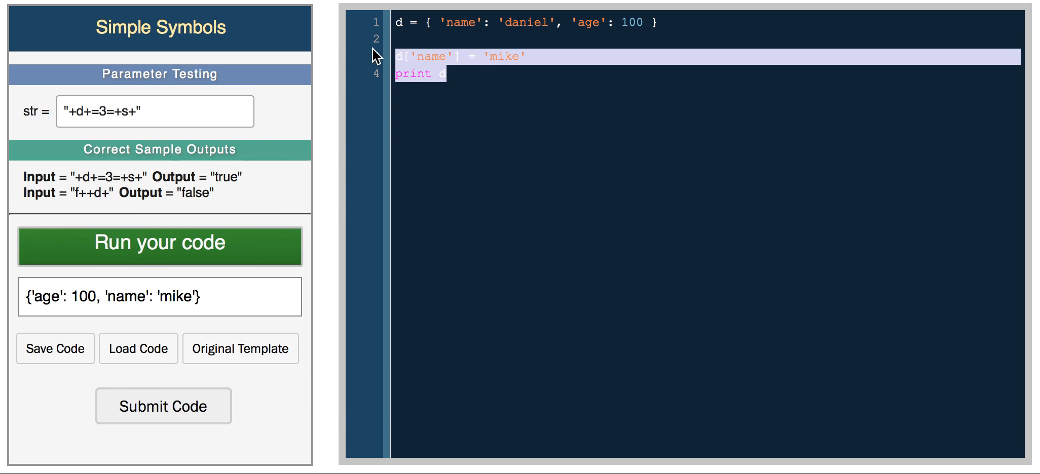
pyautogui.press('Delete')
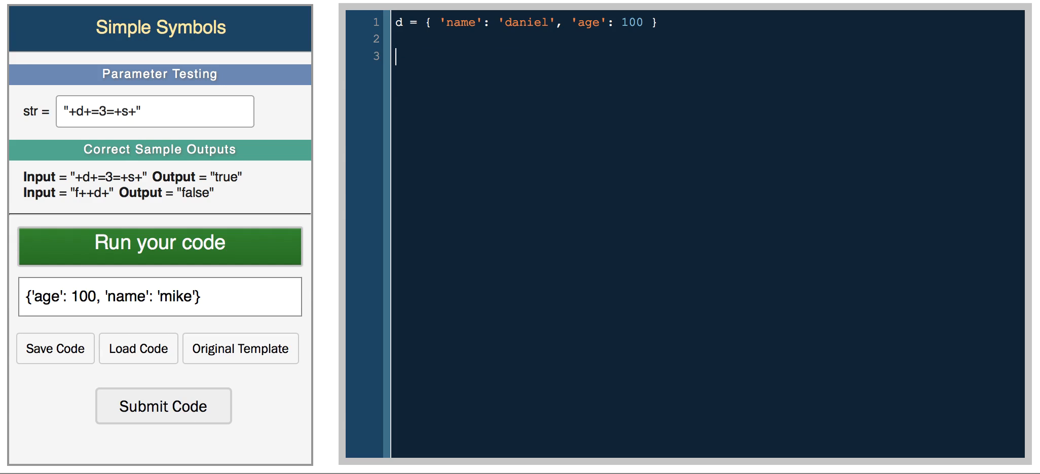
# Print d.has_key('name'), which outputs True, and select the line for replacement.
pyautogui.write('print d.hasK')
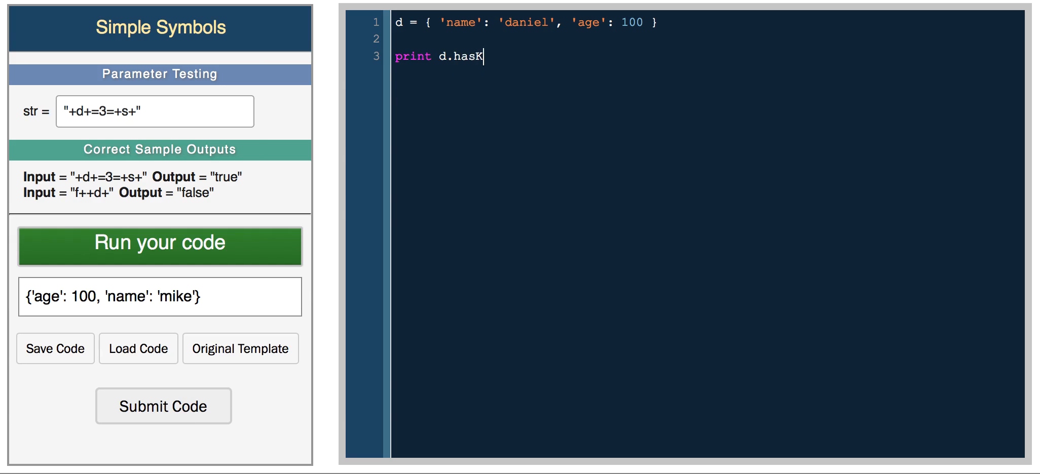
pyautogui.write('_key()')
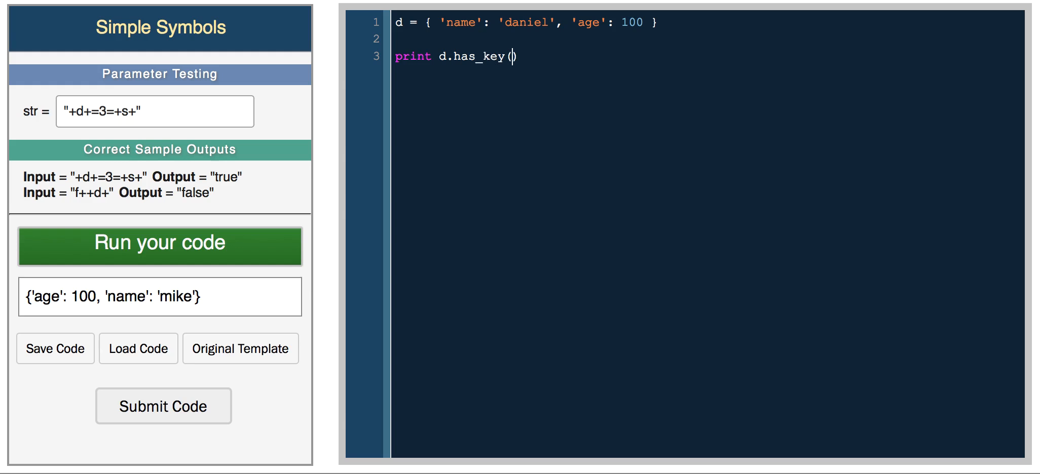
pyautogui.write("'name'")
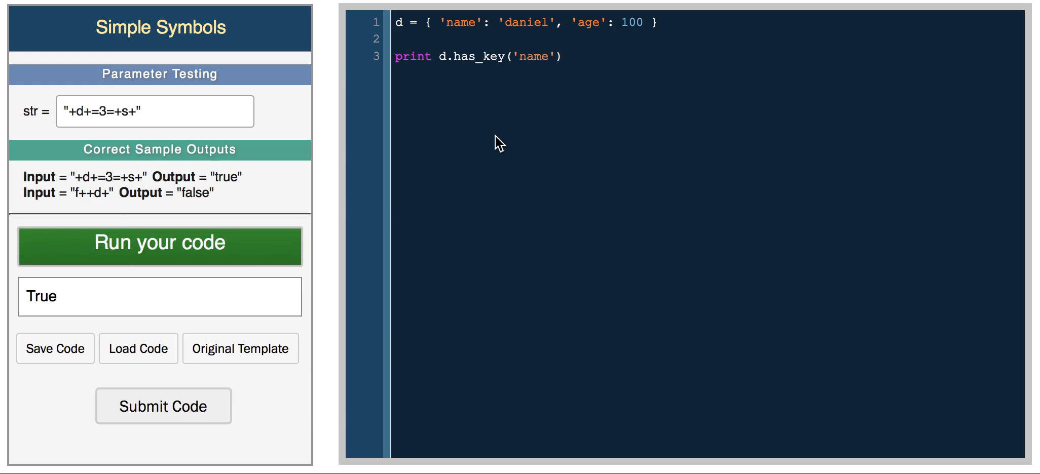
pyautogui.tripleClick(478, 55)
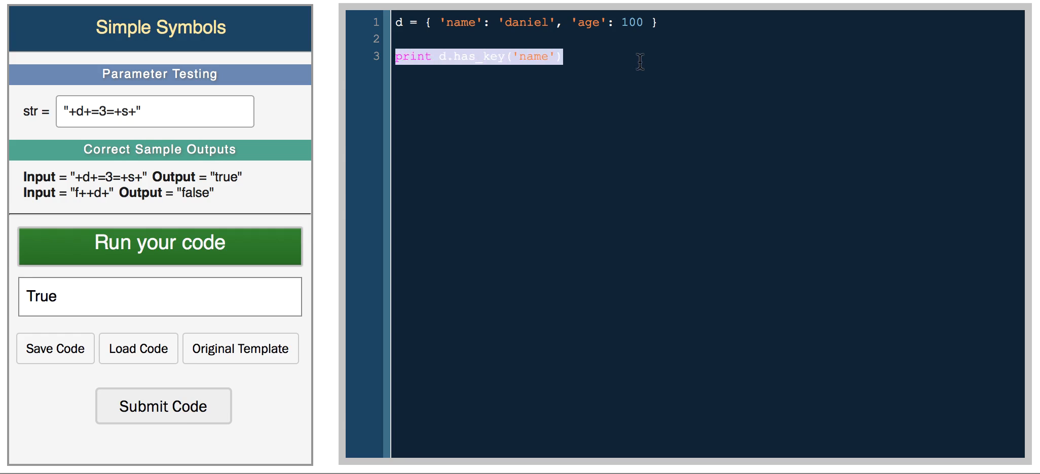
# Write an if d.has_key('action') branch setting d['action'] = 'sitting'.
pyautogui.write('if')
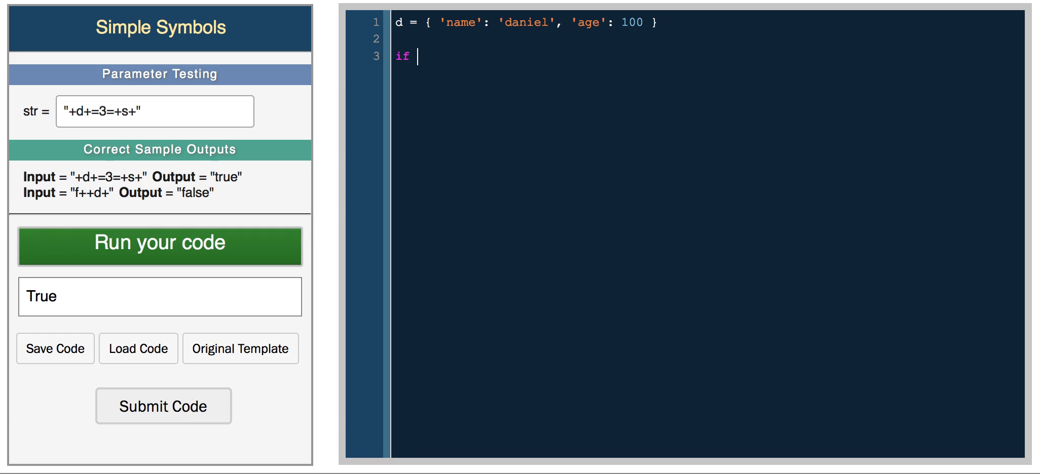
pyautogui.write('d.has')
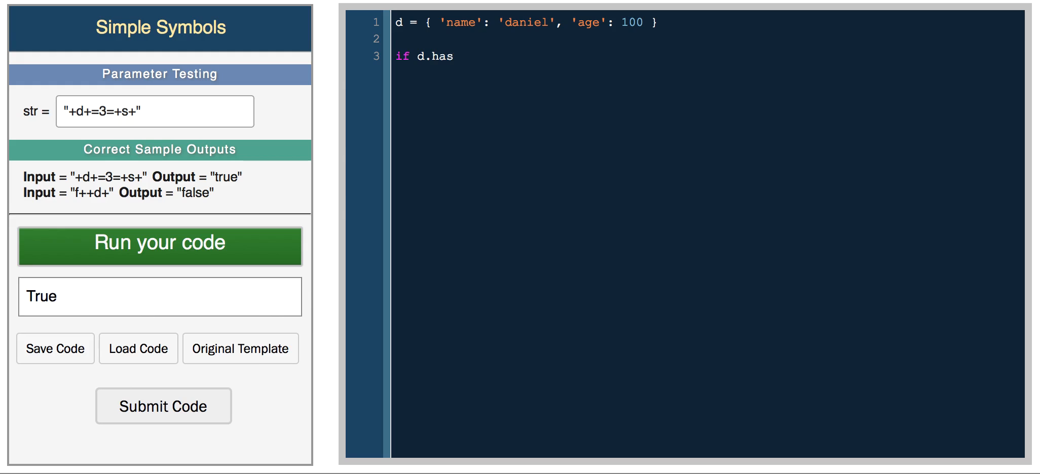
pyautogui.write("_key('')")
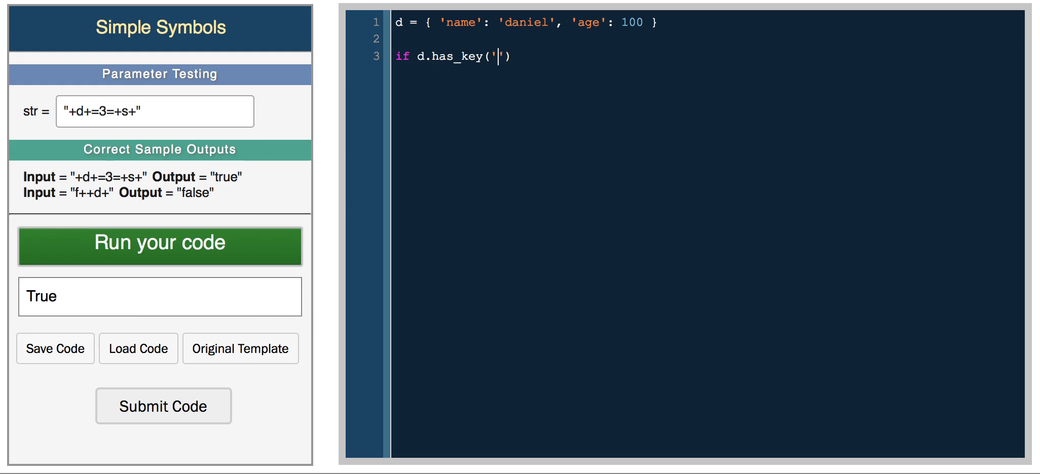
pyautogui.write('action')
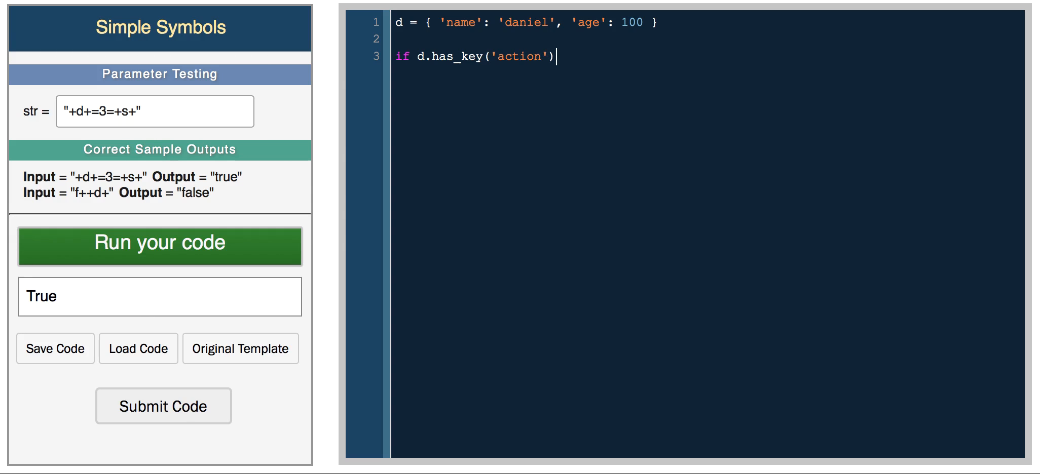
pyautogui.write(':')
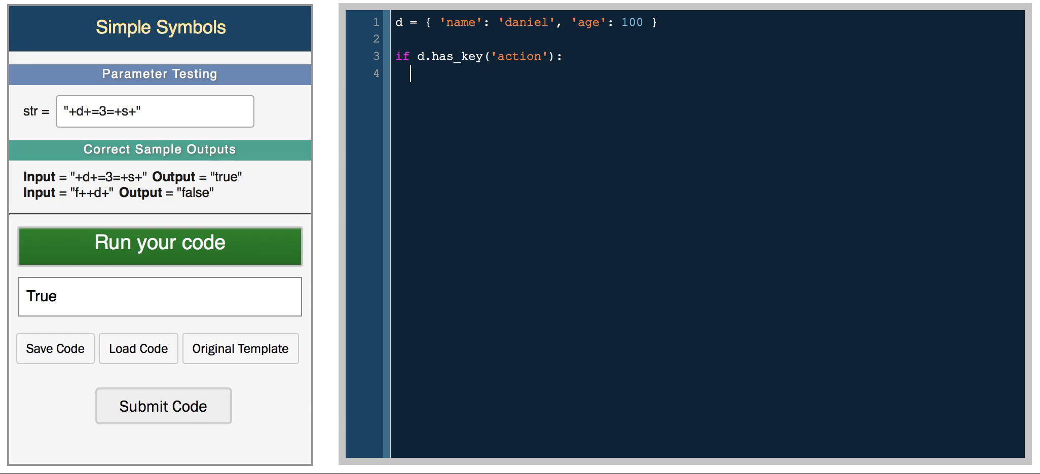
pyautogui.write("d['action']")
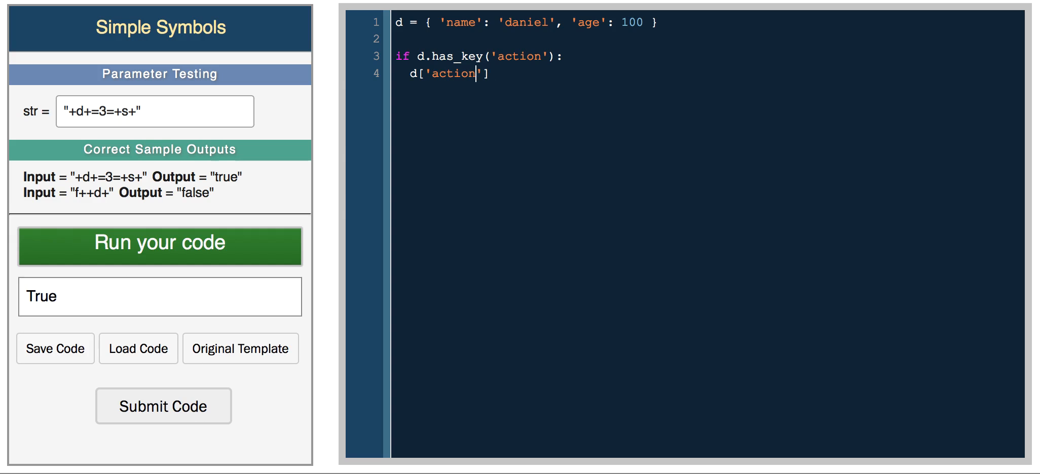
pyautogui.write("= '")
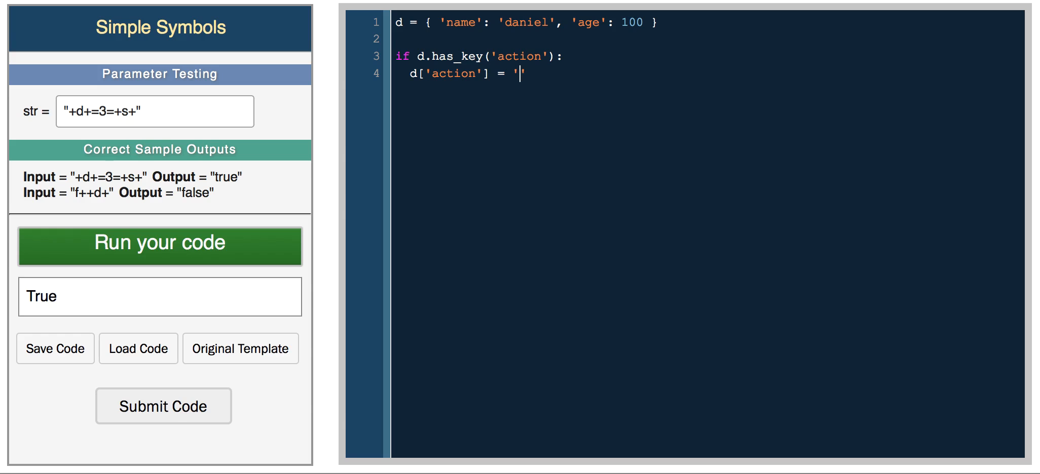
pyautogui.write("sitting'")
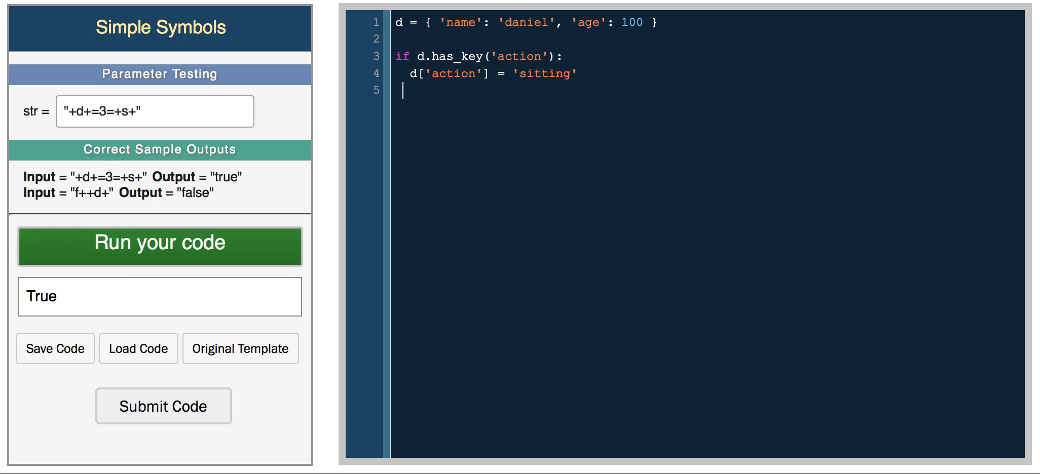
# Add an else branch setting d['action'] = 'coding' and print d.
pyautogui.write('else:')
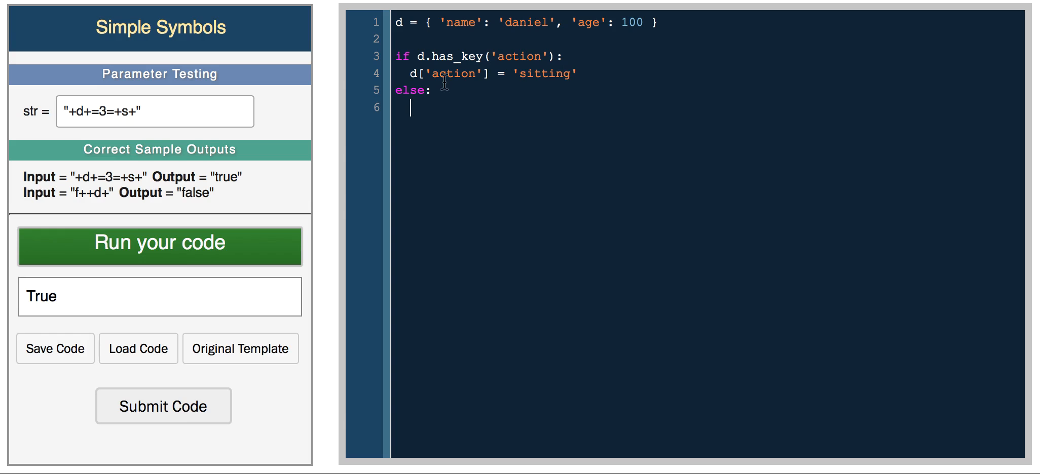
pyautogui.write("d['action'] = 'sitting'")
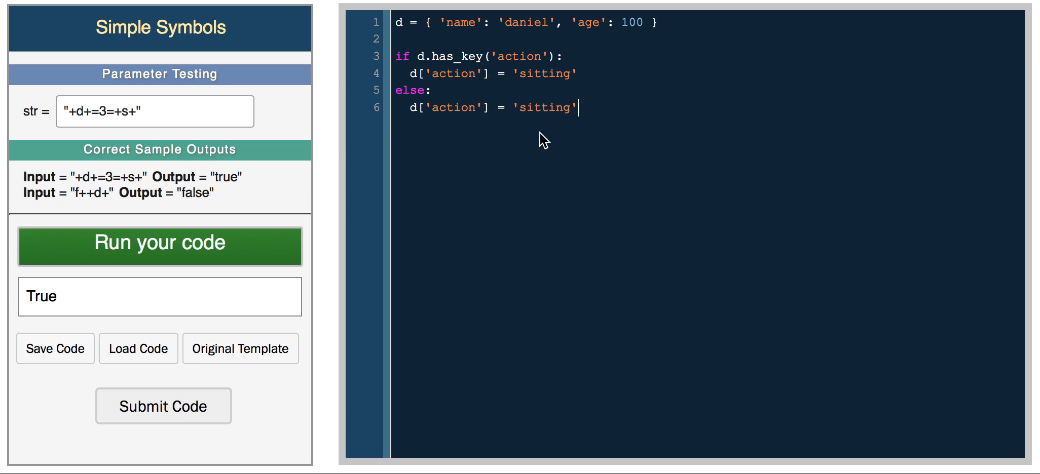
pyautogui.write('coding')
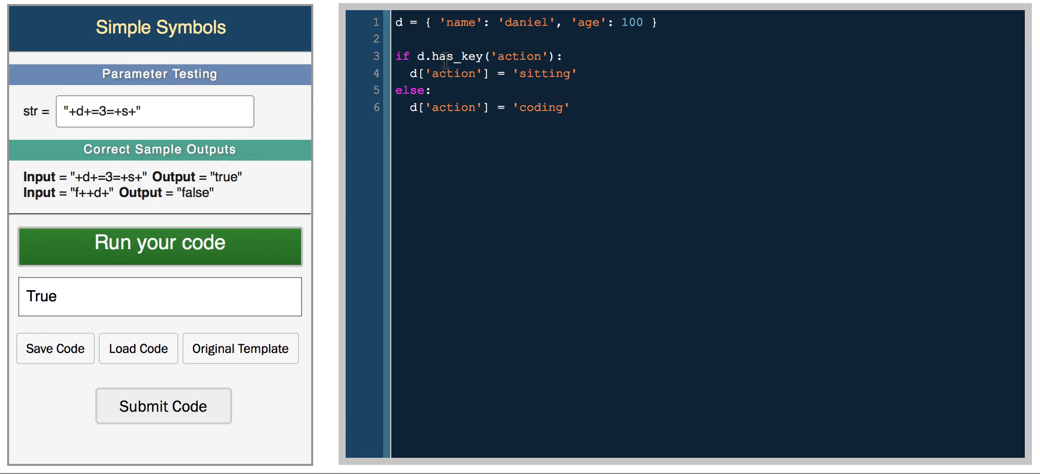
pyautogui.moveTo(494, 53)
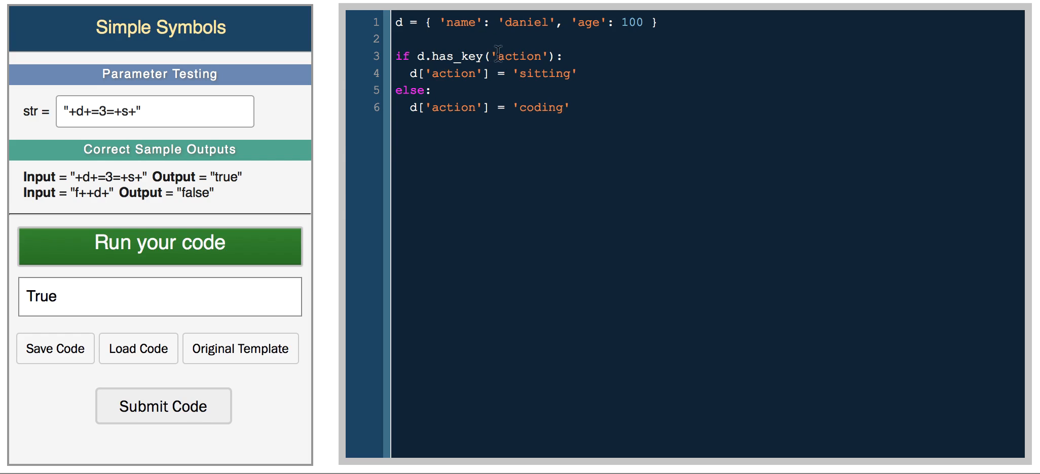
pyautogui.doubleClick(409, 90)
pyautogui.write('print d')
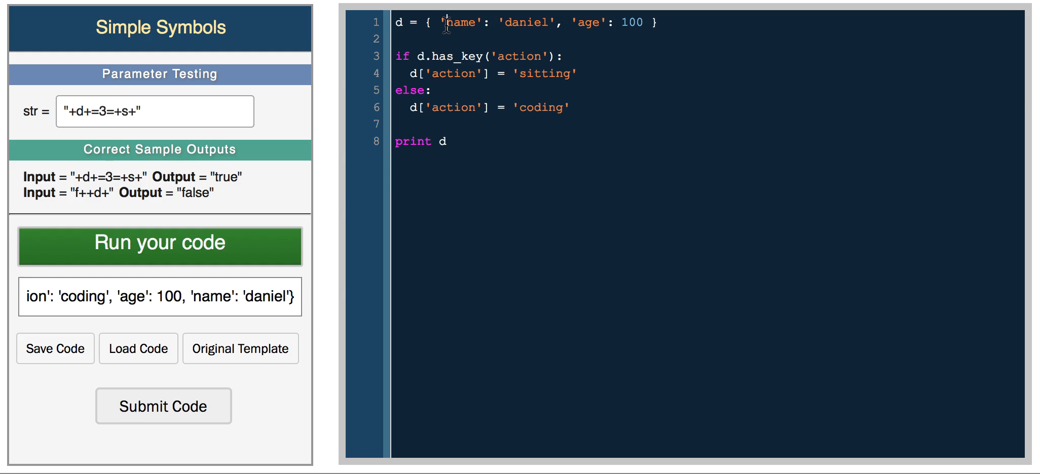
# Add 'action': 'nothing' to the dictionary literal.
pyautogui.write("'action'")
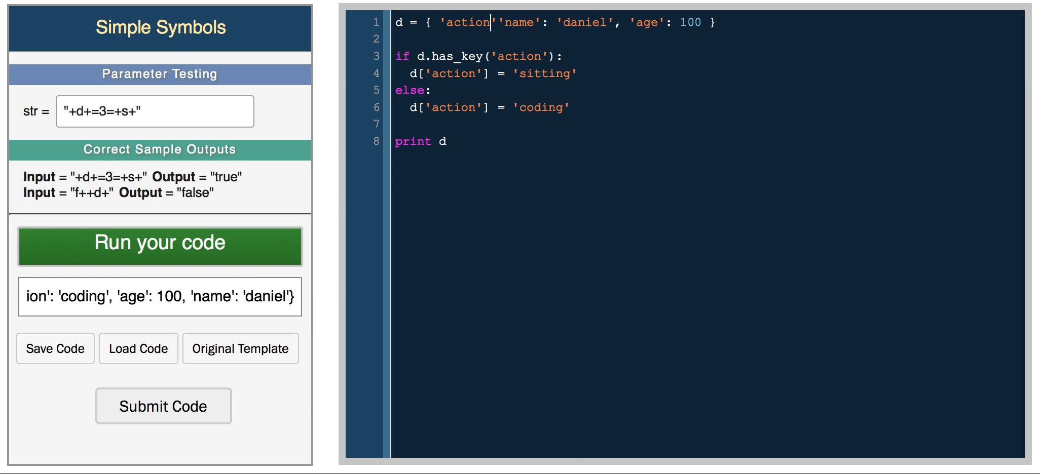
pyautogui.write(": '',")
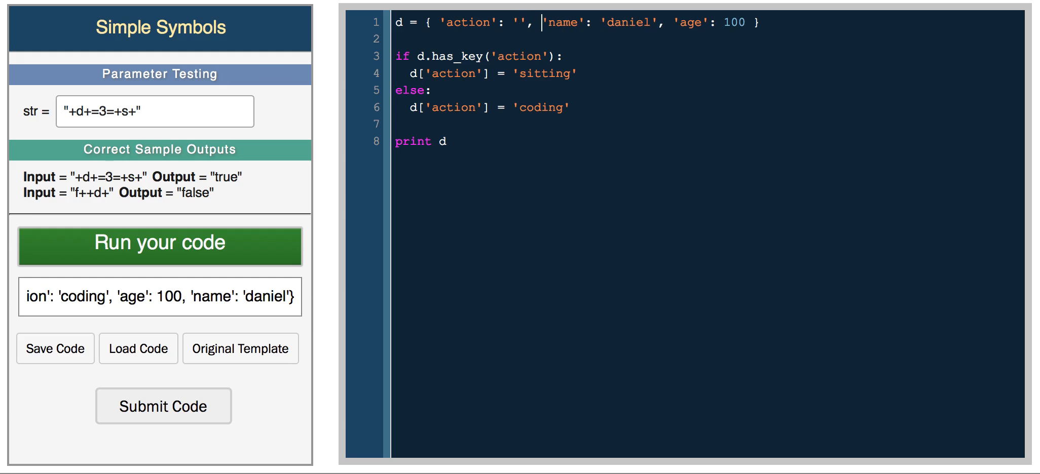
pyautogui.write('nothing')
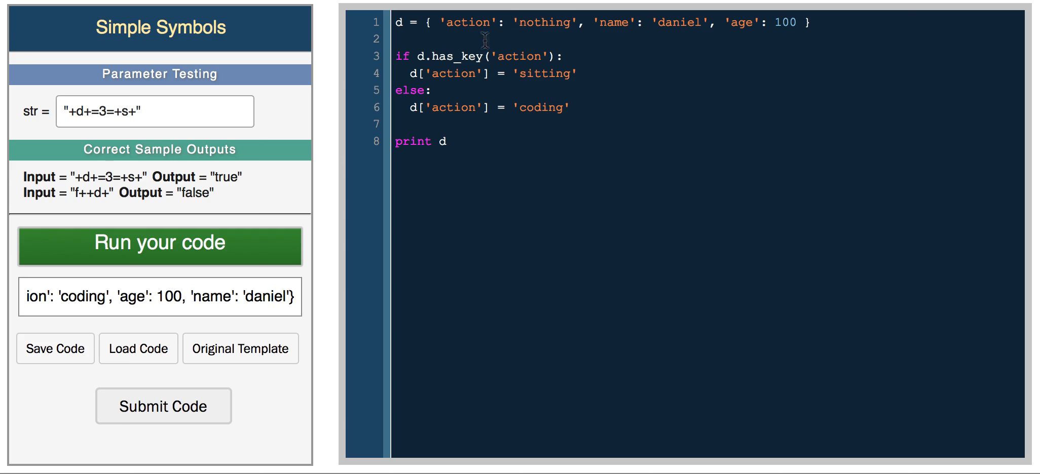
pyautogui.moveTo(529, 55)
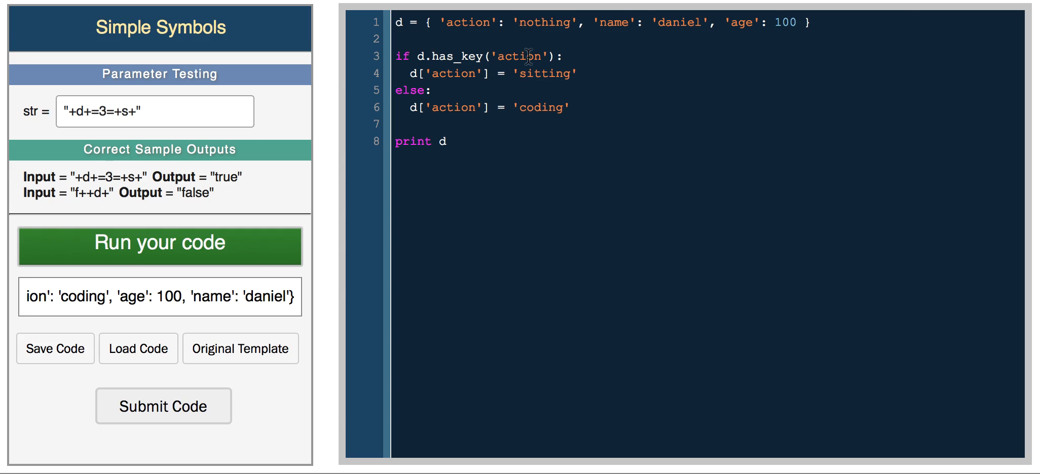
# Run to get action 'sitting', then clear the whole editor.
pyautogui.moveTo(420, 74); pyautogui.dragTo(575, 74)
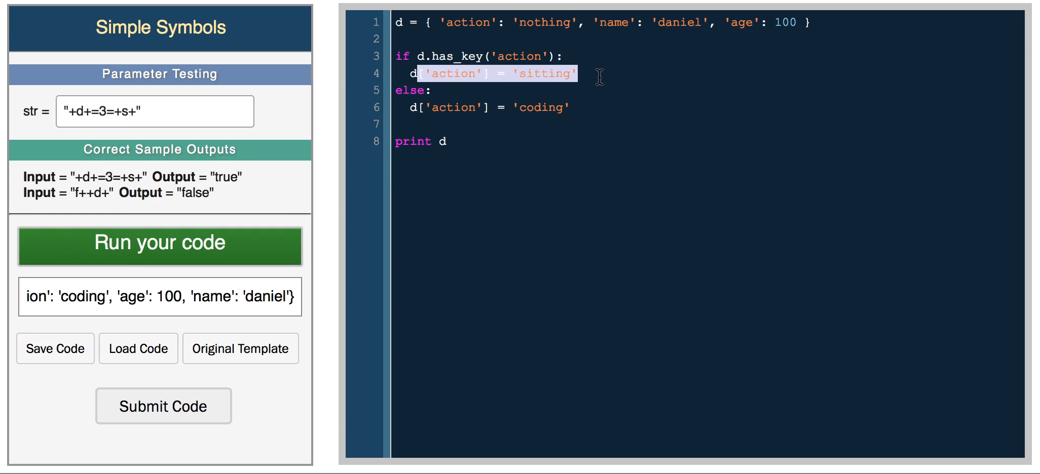
pyautogui.click(159, 242)
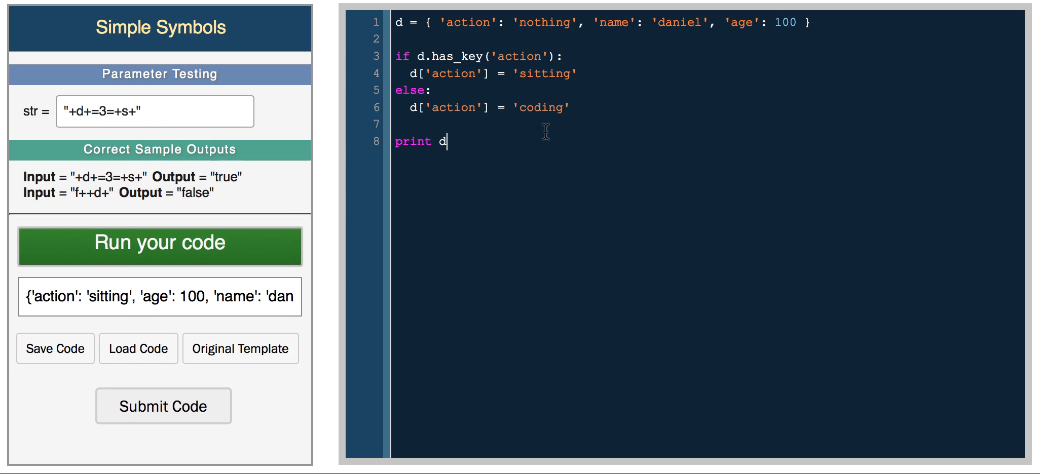
pyautogui.moveTo(592, 186)
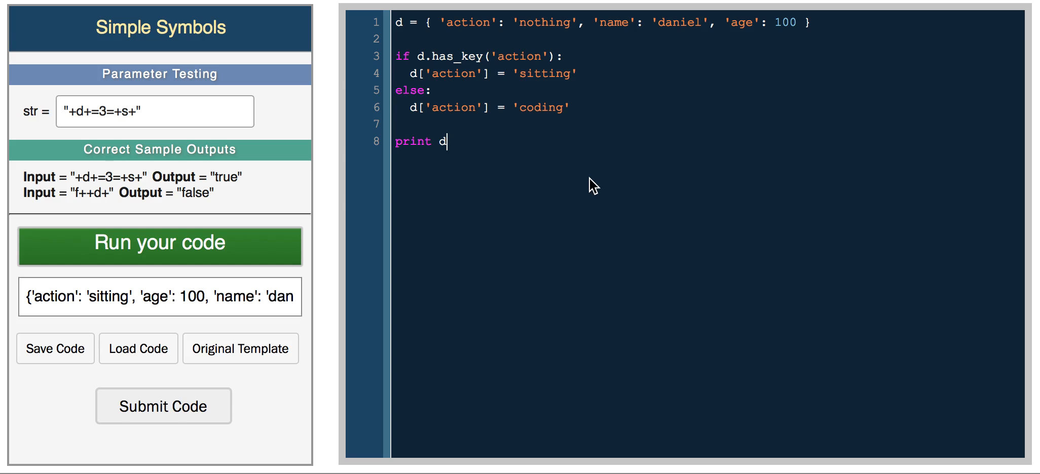
pyautogui.press('ctrl+a')
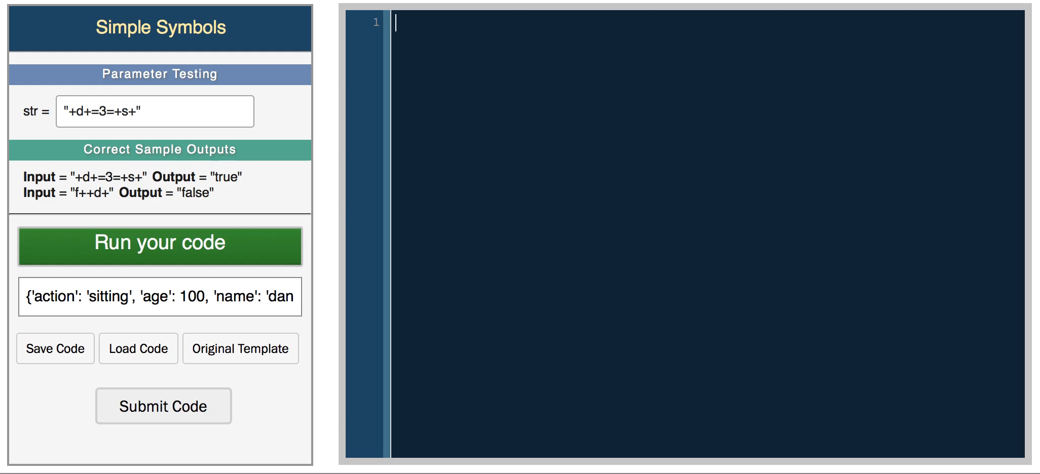
# Define s = "hello world aaabbc" on the first line.
pyautogui.write('s =')
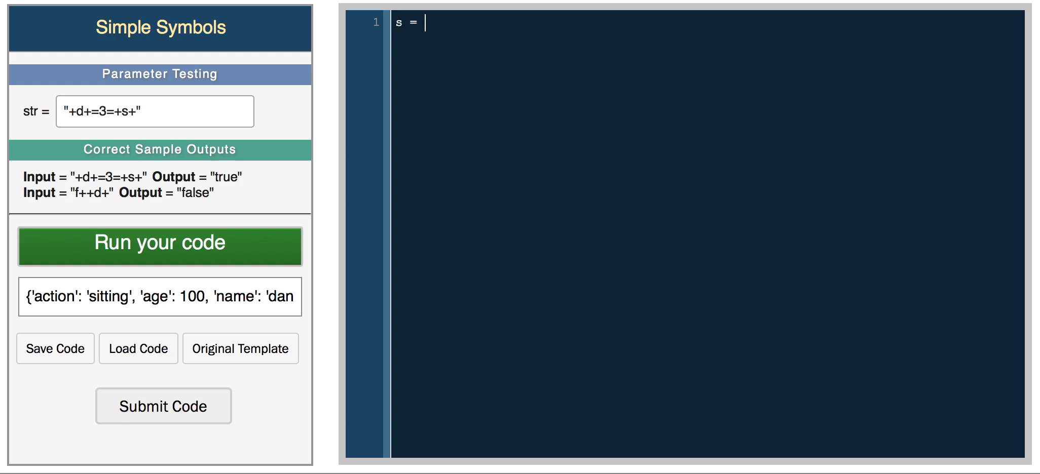
pyautogui.write('"he"')
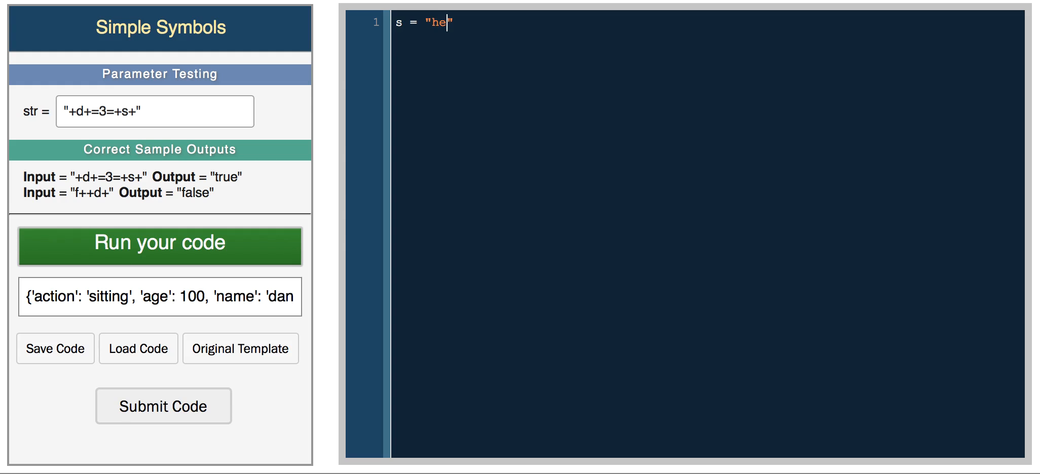
pyautogui.write('llo world aaab')
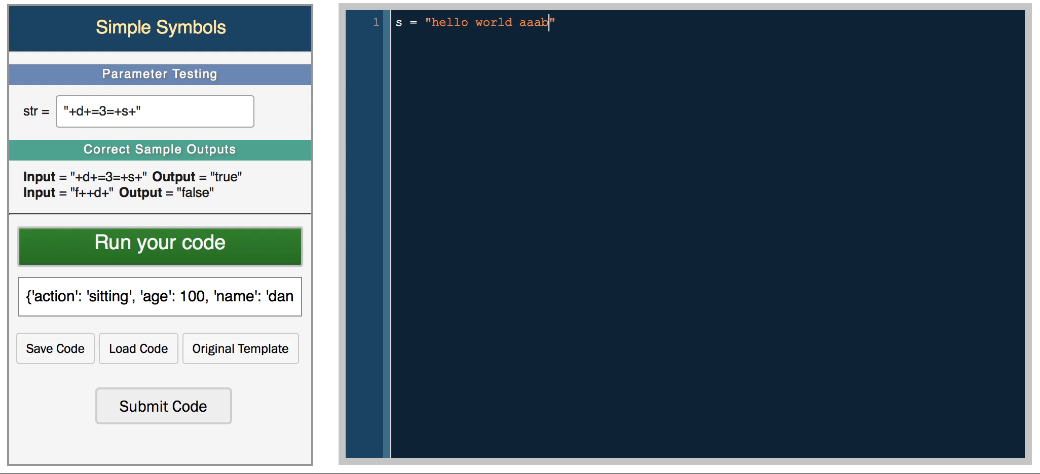
pyautogui.write('bc')
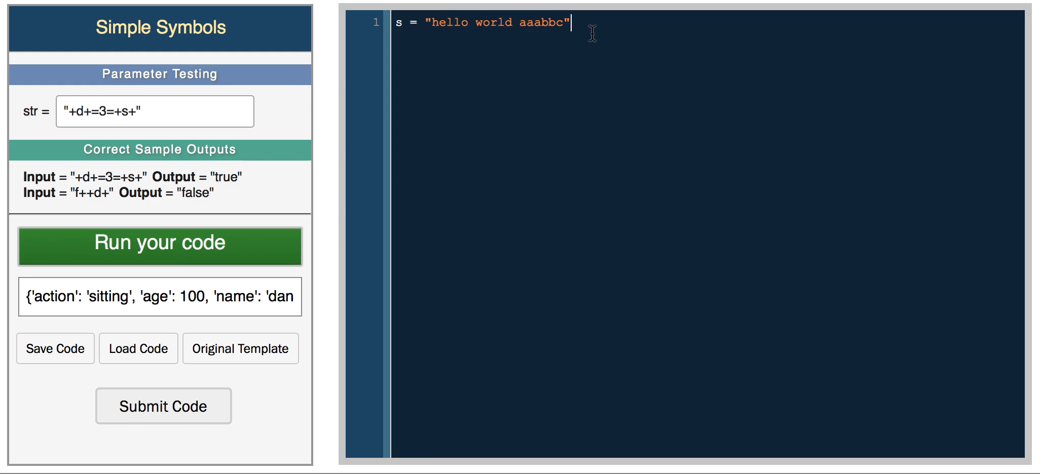
pyautogui.press('Enter')
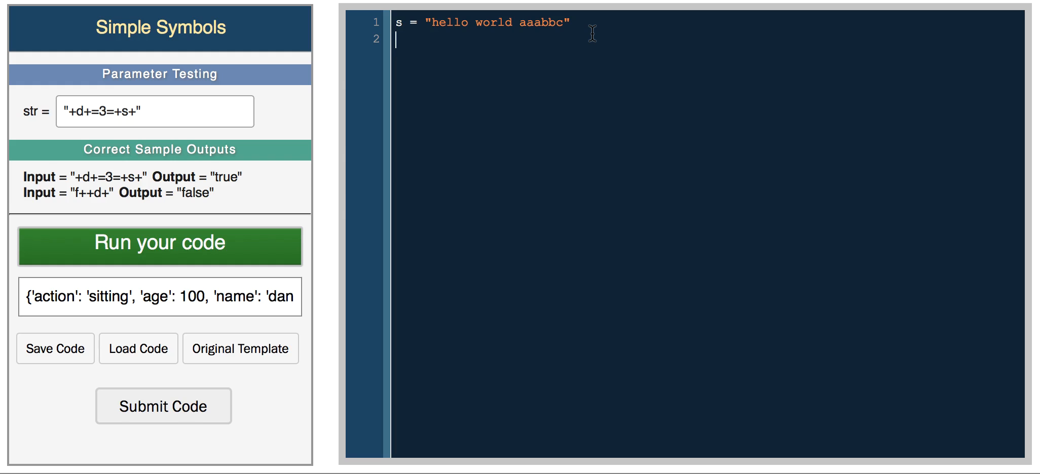
# Set li = list(s) and print li, running to list the characters.
pyautogui.write('li = list(s')
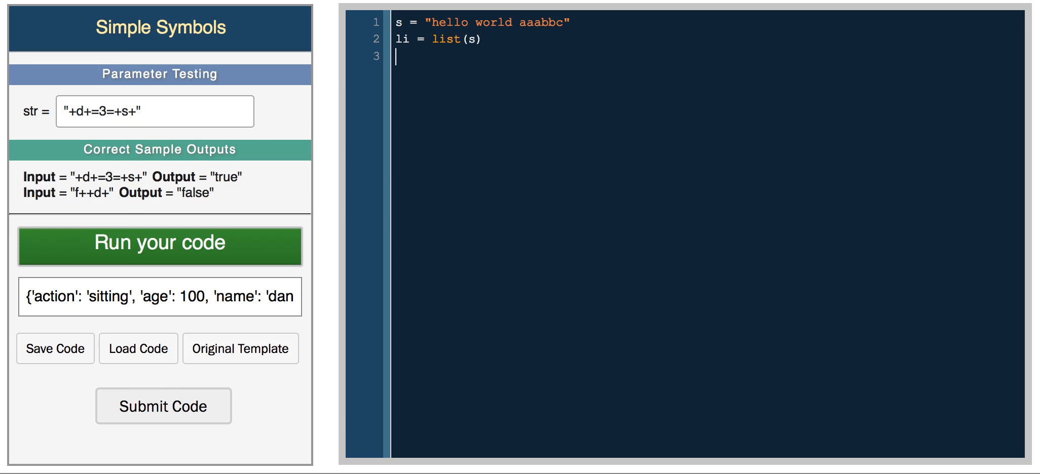
pyautogui.write('print li')
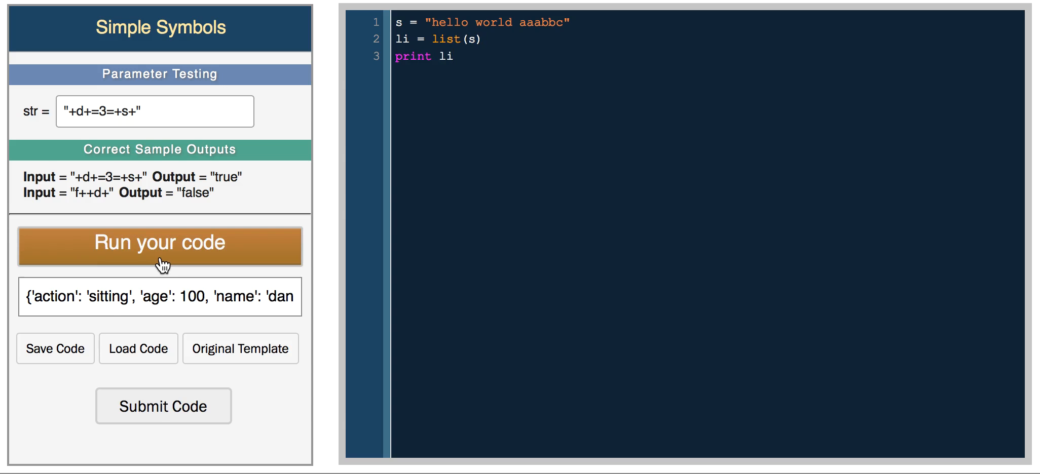
pyautogui.click(159, 245)
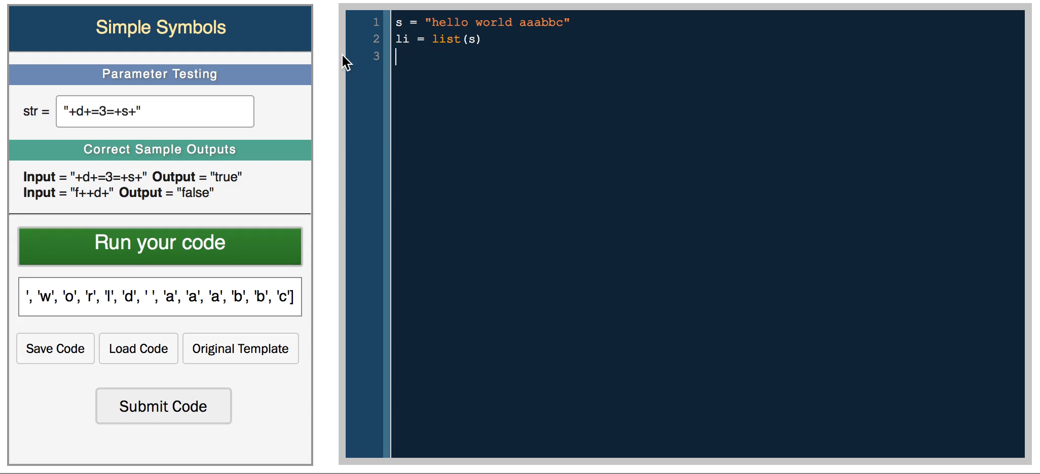
# Create empty dict d and a for c in li loop with an 'if c in d' check.
pyautogui.write('d = {}')
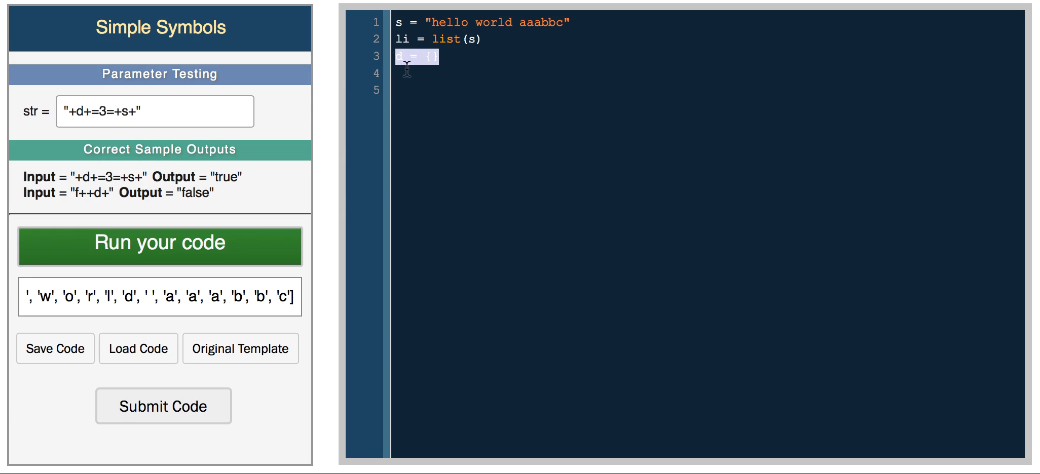
pyautogui.write('for')
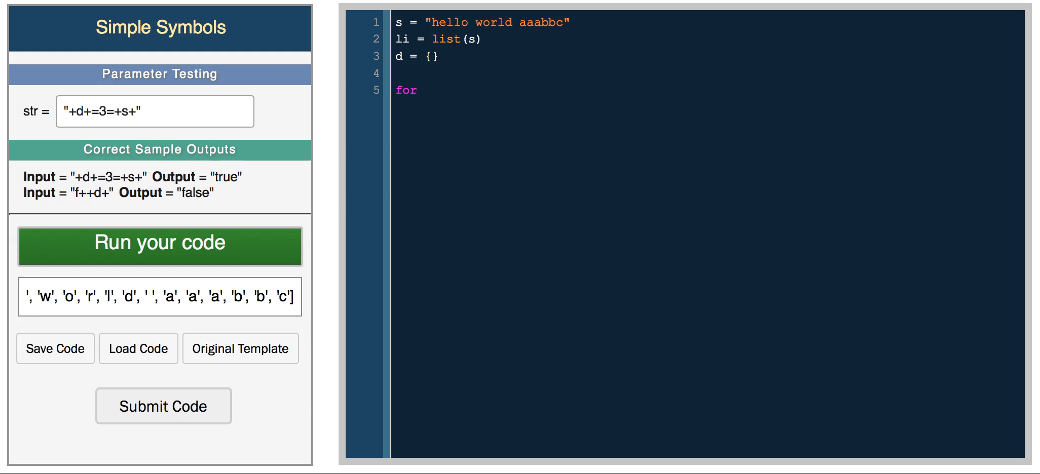
pyautogui.write('c in li')
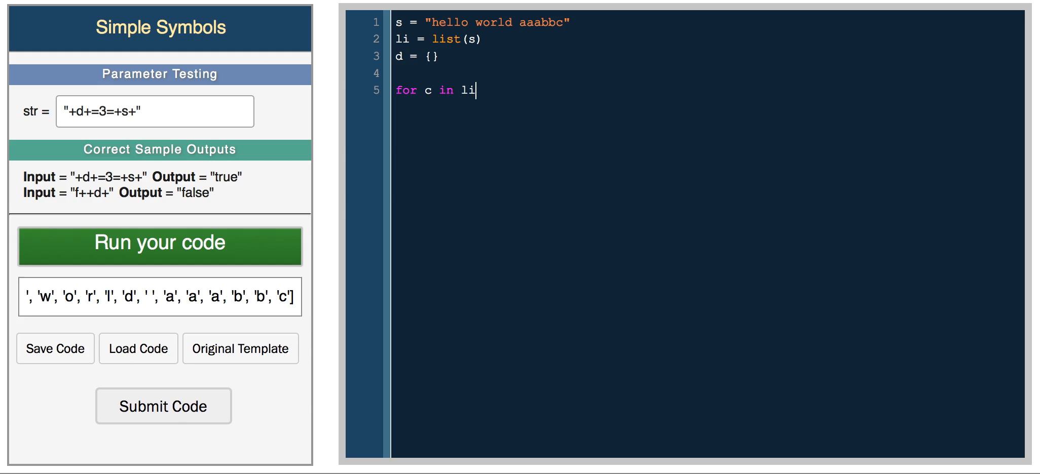
pyautogui.write(':')
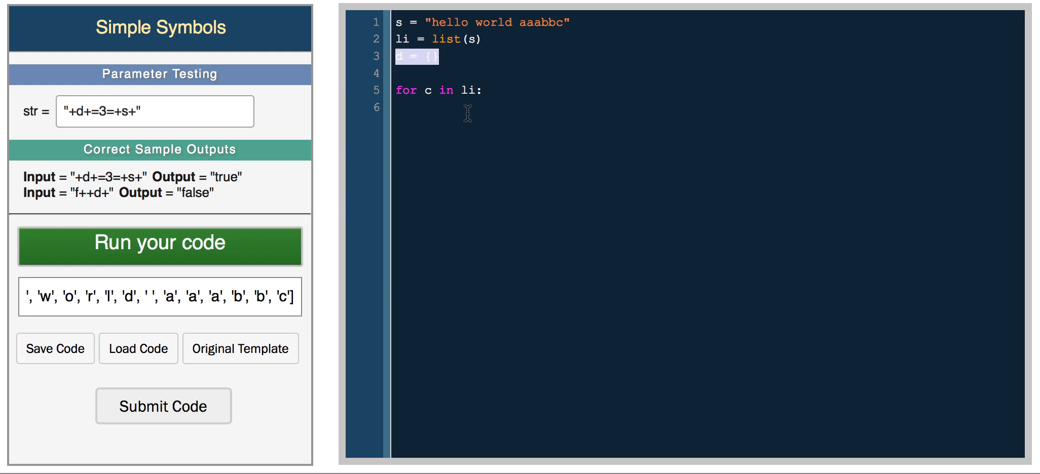
pyautogui.write('if c in')
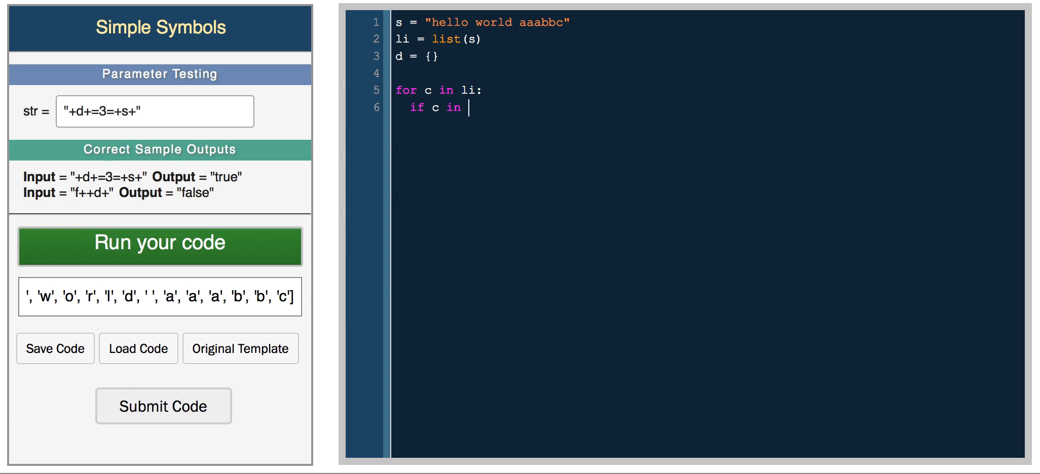
pyautogui.write('d')
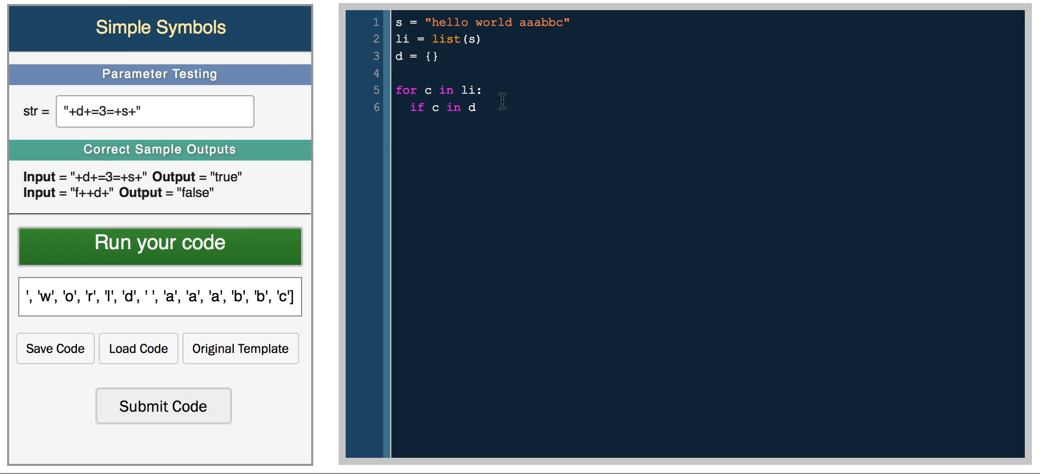
pyautogui.moveTo(490, 107)
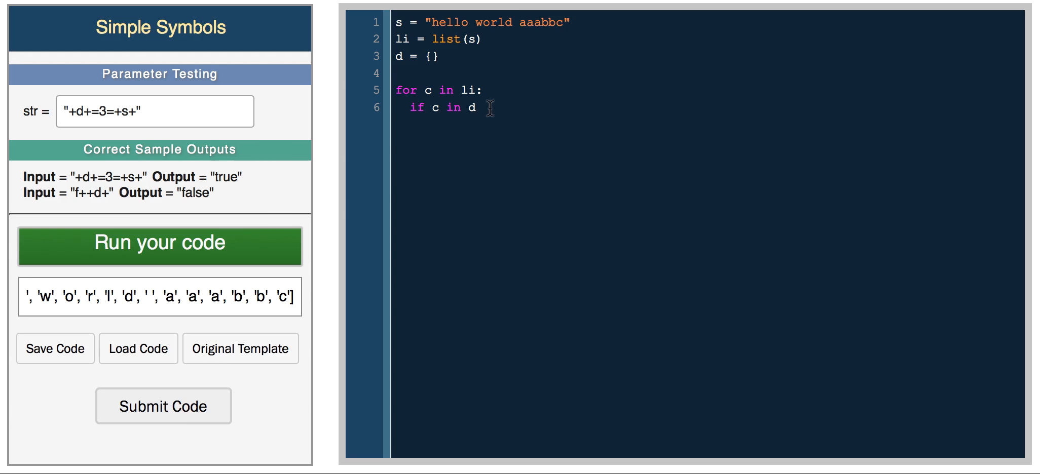
# Replace the condition with d.has_key(c) and increment d[c] by 1 when true.
pyautogui.click(448, 106)
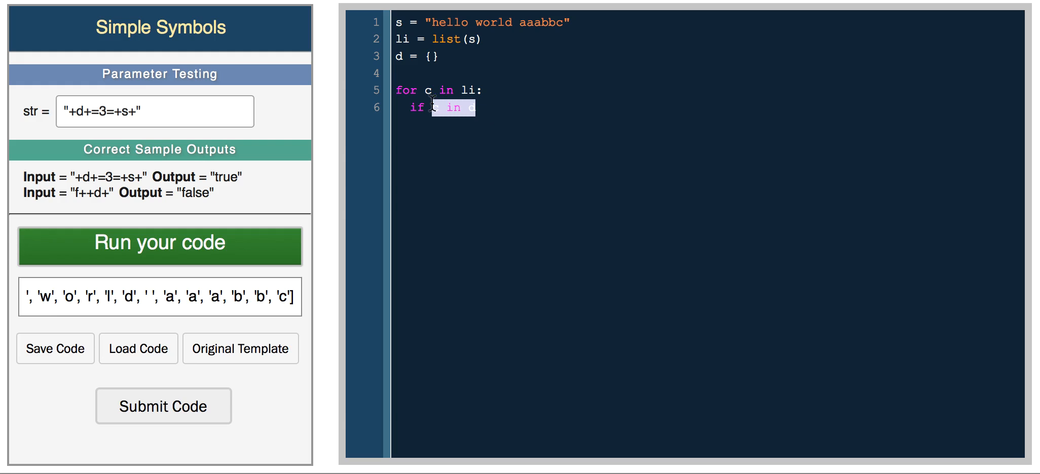
pyautogui.write('d.has_k')
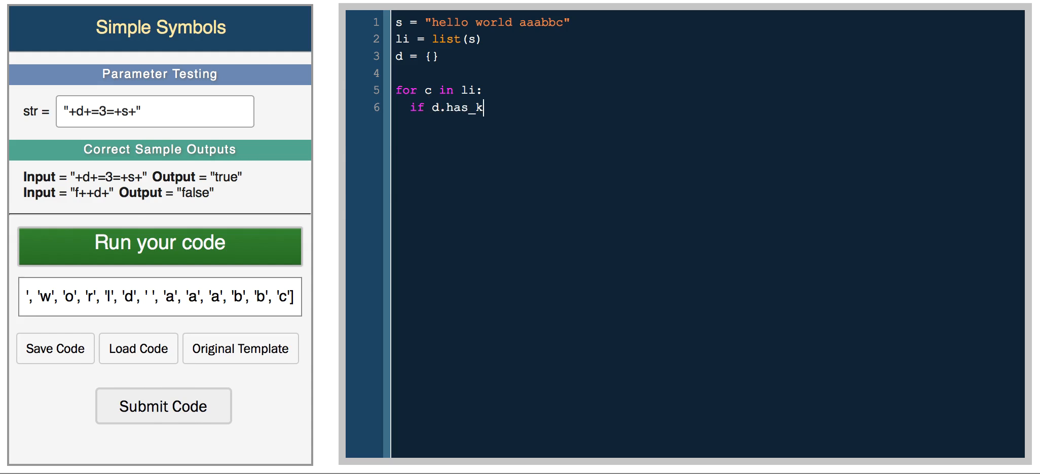
pyautogui.write('ey(c):')
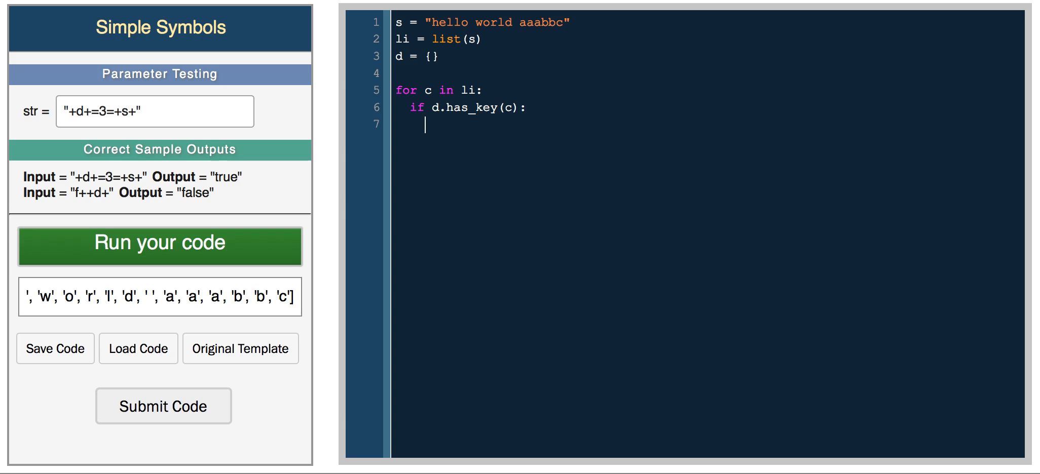
pyautogui.write('d[c]')
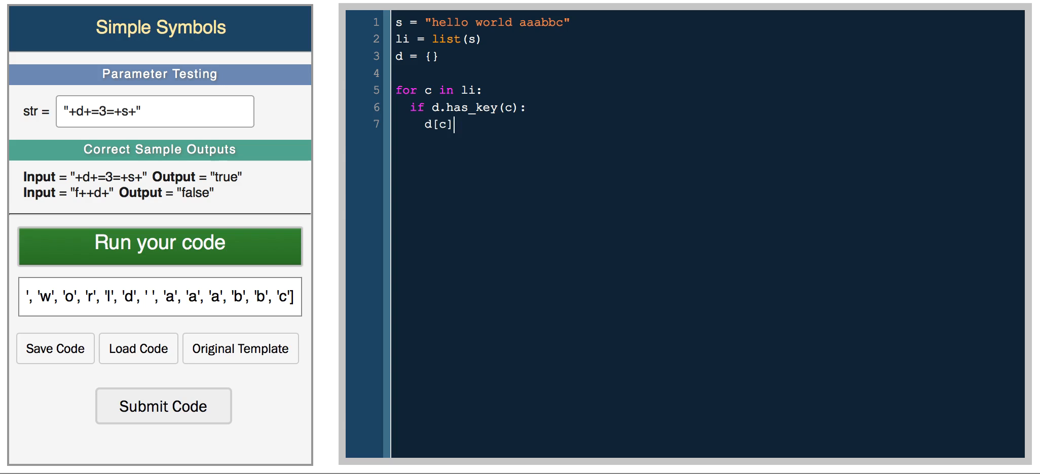
pyautogui.write('+= 1')
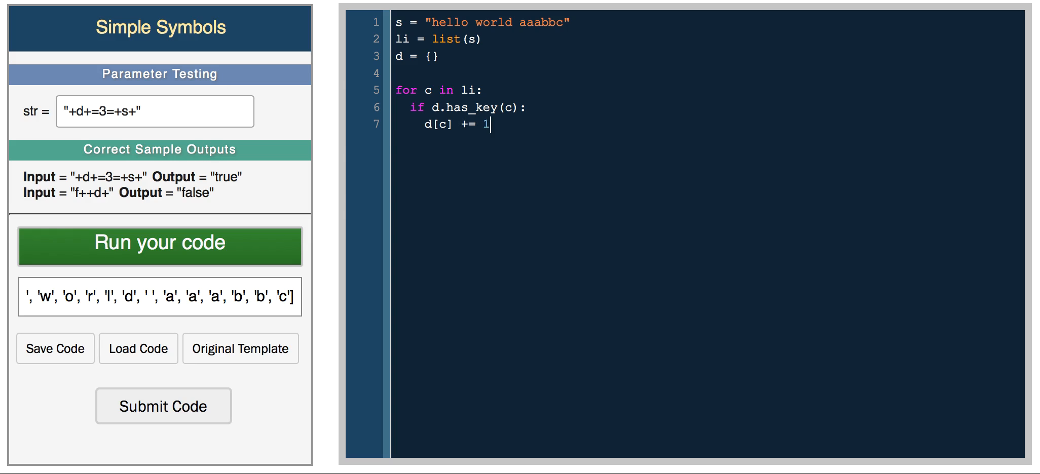
# Add an else branch setting d[c] = 1, then a line printing d.
pyautogui.write('else:')
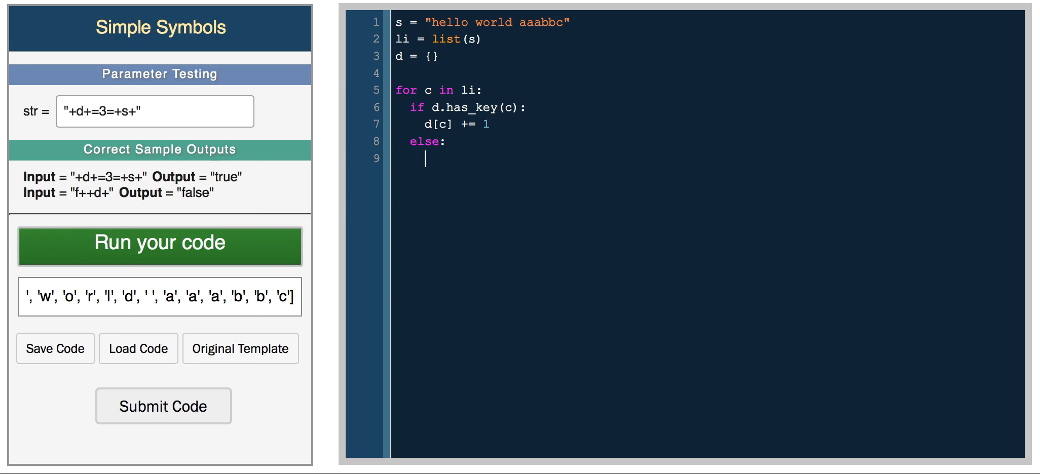
pyautogui.write('d[c]')
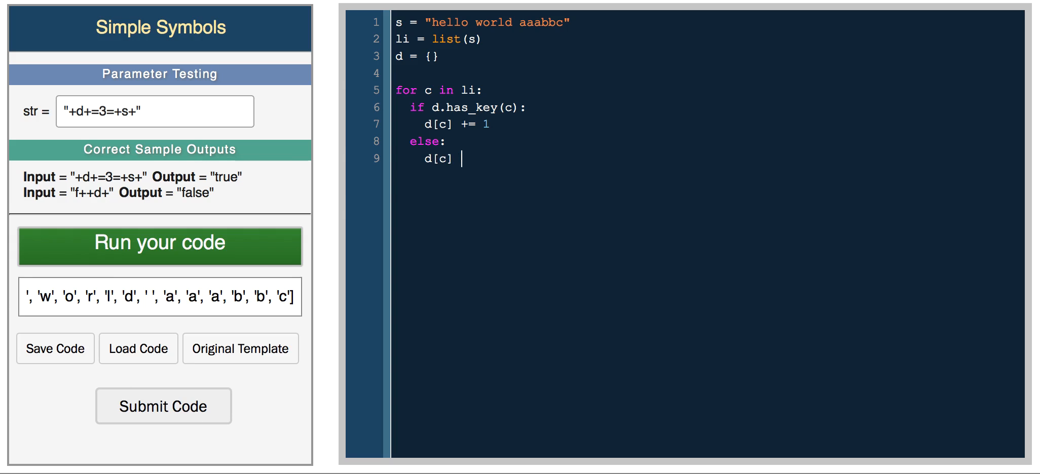
pyautogui.write('= 1')
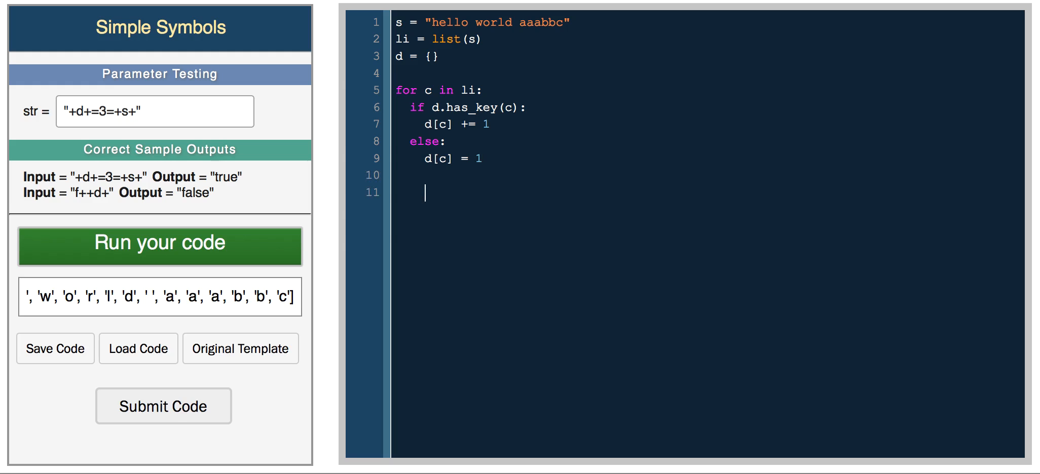
pyautogui.write('print d')
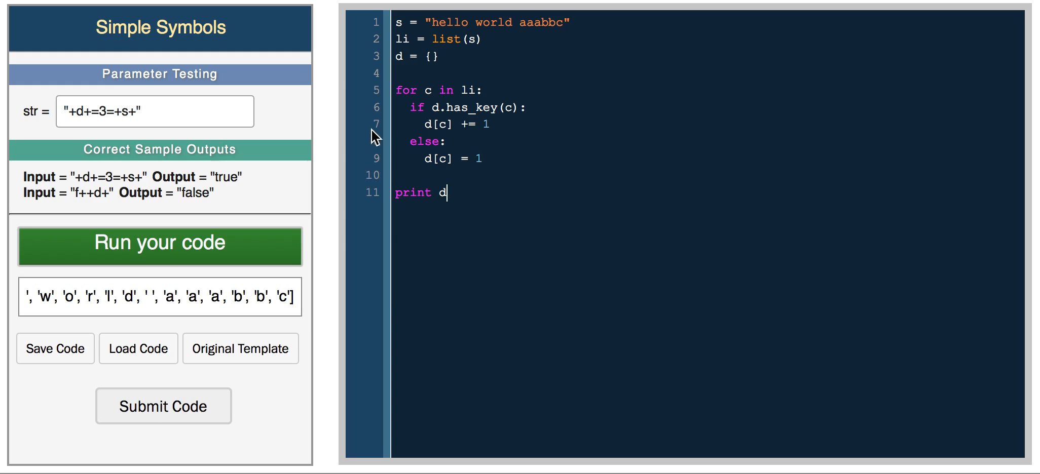
# Run the loop to show the counts dictionary {'a': 3, ' ': 2, 'c': 1, 'b': 2, …} and select the test string.
pyautogui.click(159, 242)
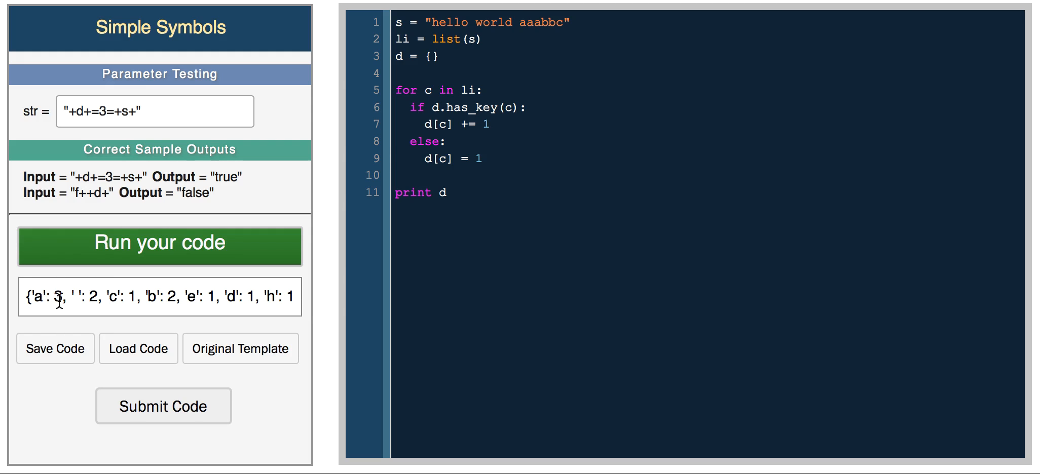
pyautogui.click(160, 242)
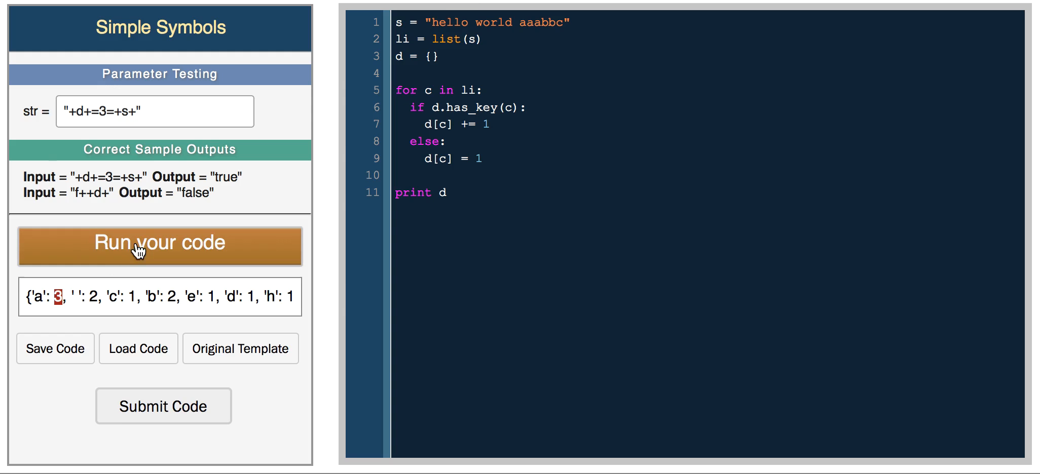
pyautogui.click(159, 242)
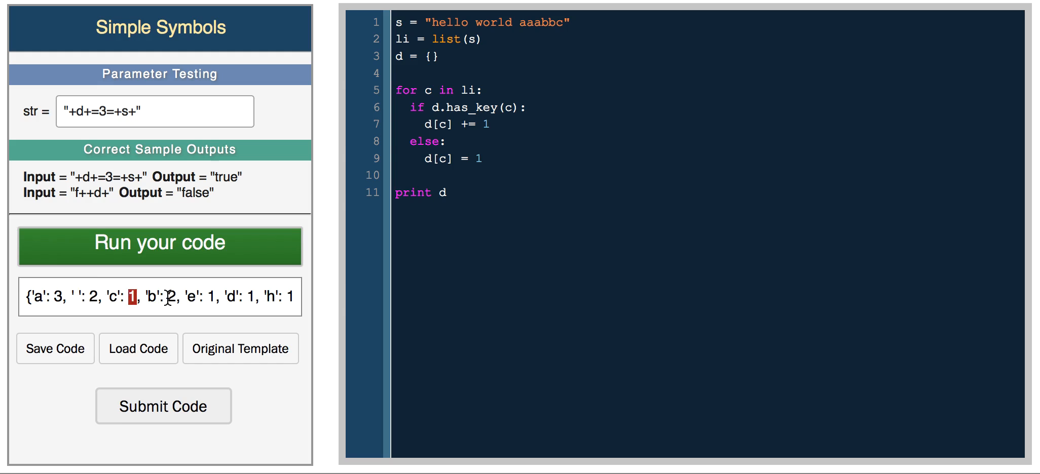
pyautogui.doubleClick(491, 23)
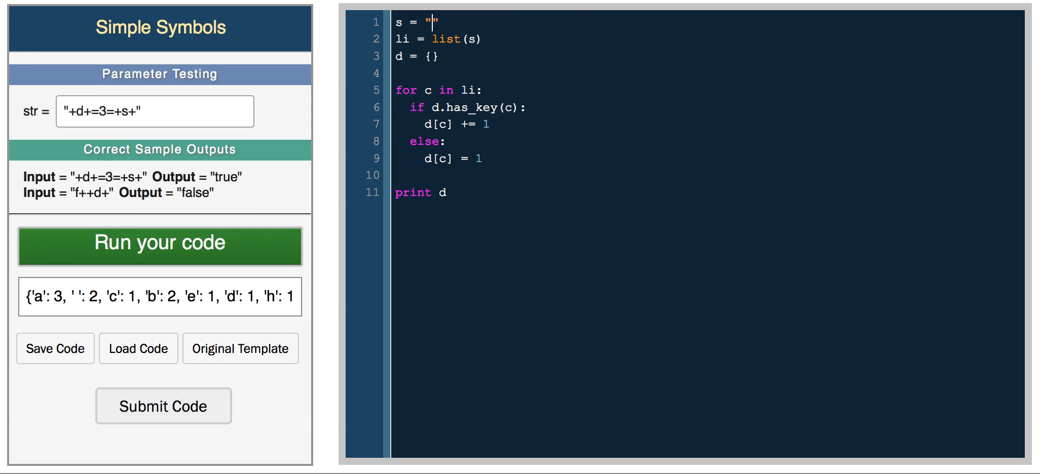
# Change the test string to "aaabbolp" and run to get {'a': 3, 'p': 1, 'b': 2, 'l': 1, 'o': 1}.
pyautogui.write('aaabb')
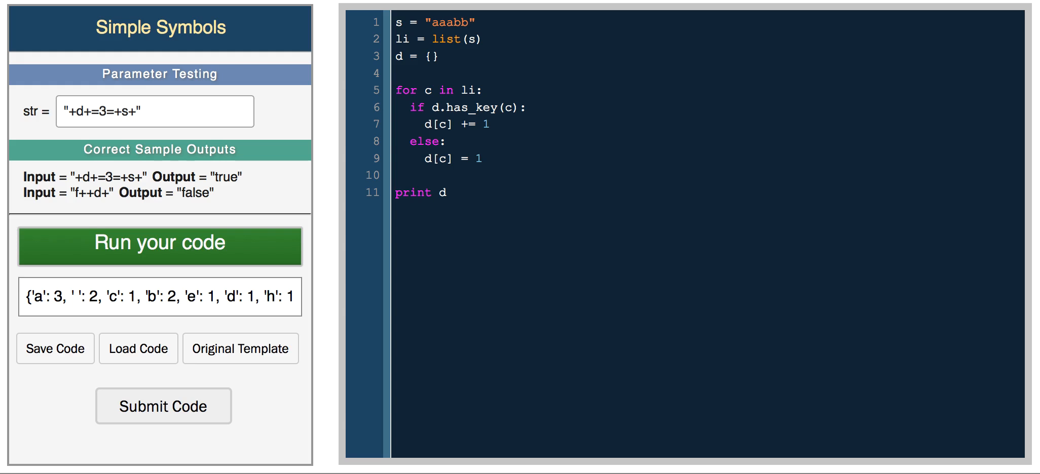
pyautogui.click(159, 242)
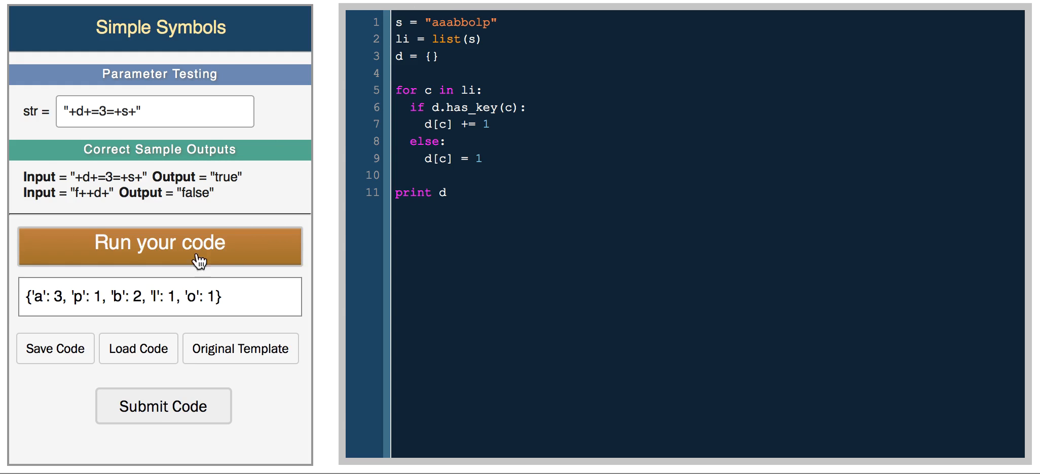
pyautogui.click(159, 242)
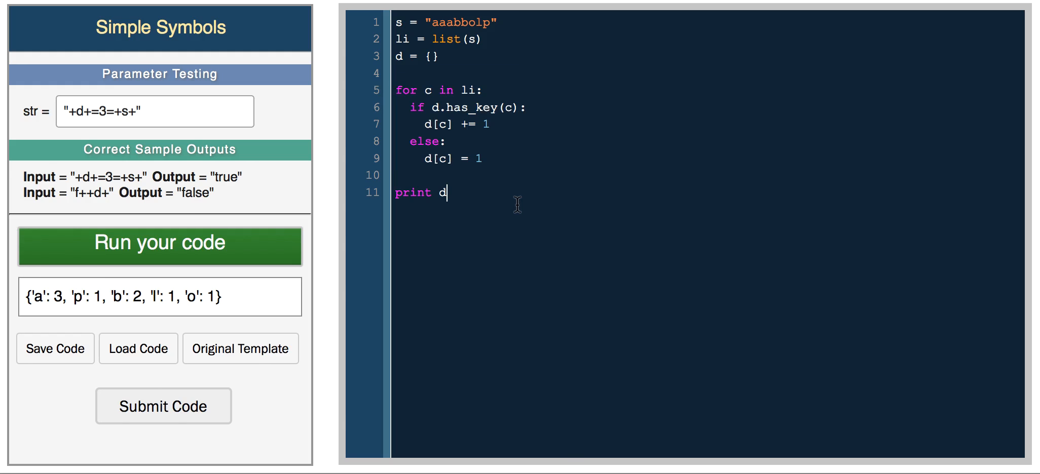
pyautogui.moveTo(454, 76)
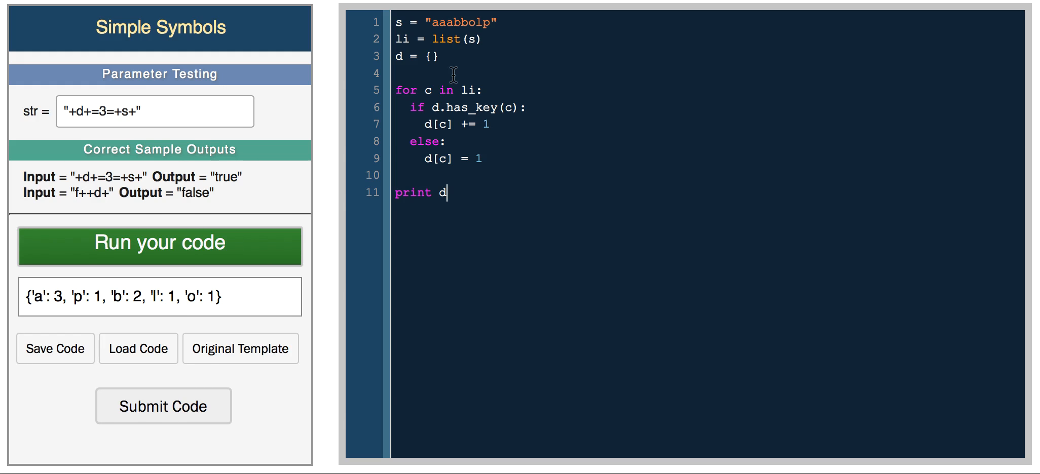
pyautogui.moveTo(472, 194)
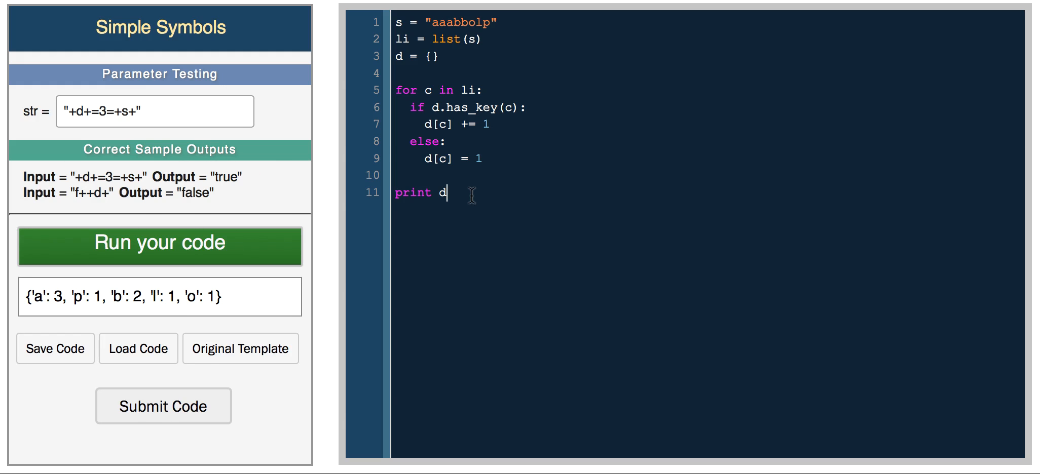
pyautogui.moveTo(457, 193)
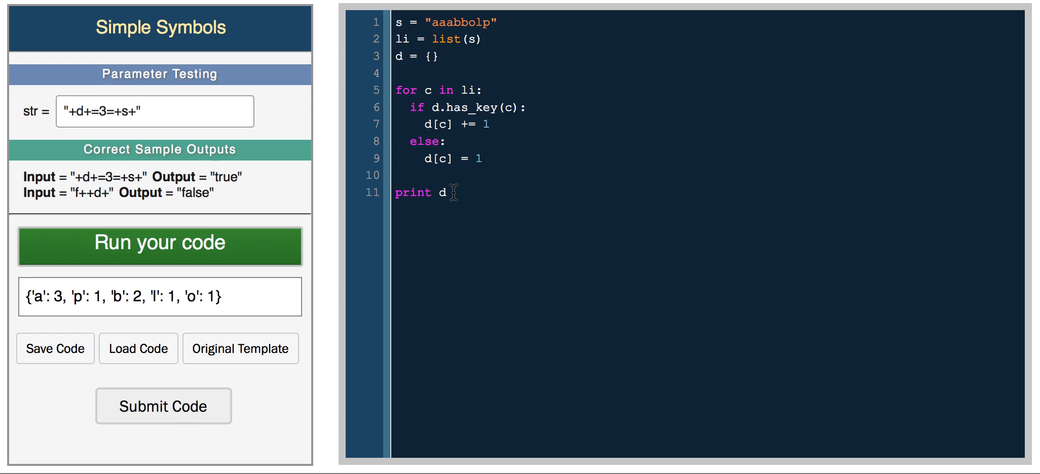
# Print d['a'] instead of the whole dictionary and run to output 3.
pyautogui.write('[]')
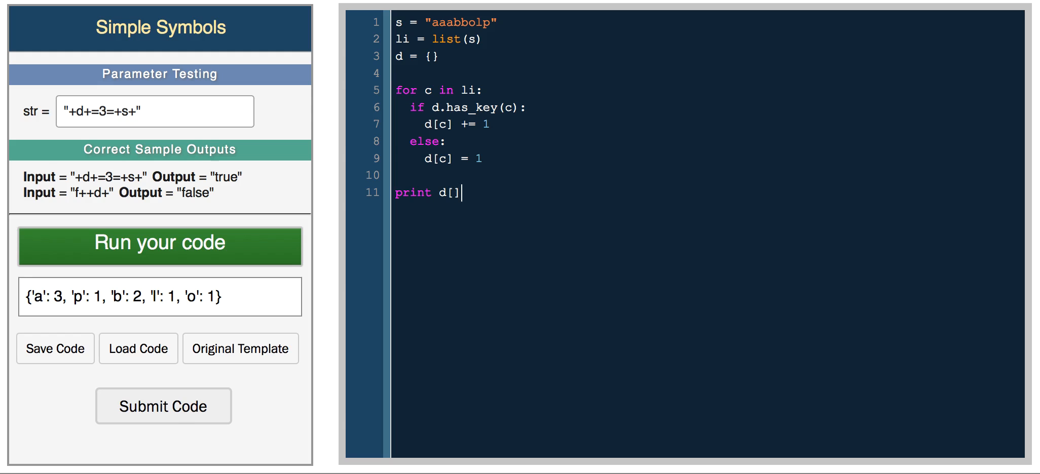
pyautogui.write("'a'")
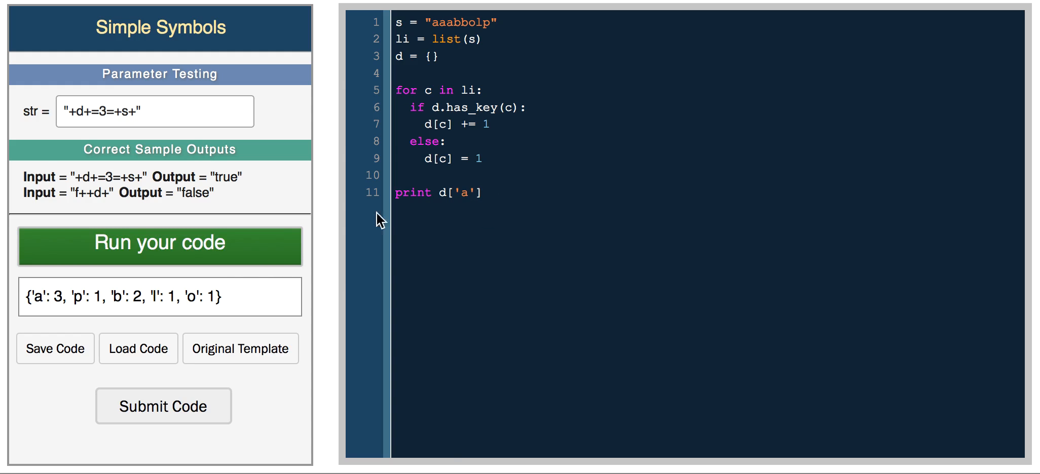
pyautogui.click(159, 243)
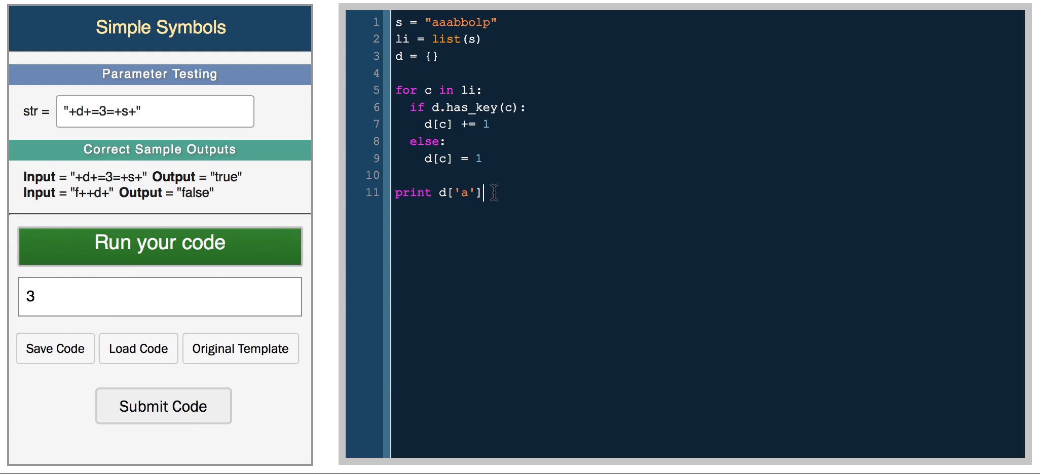